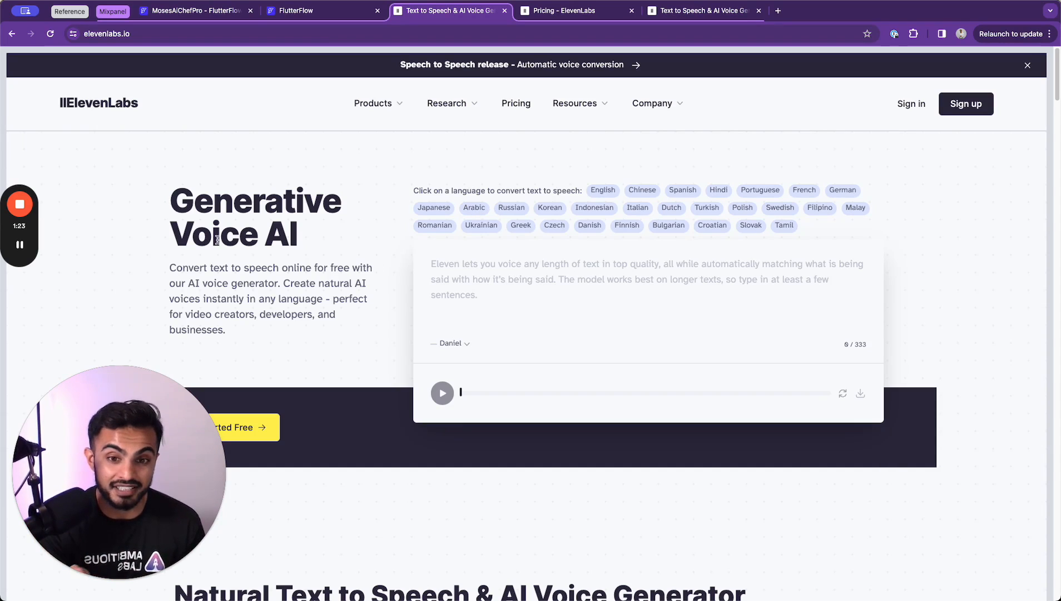
Have the demo speak 'Ambitious Labs is a ... people who want to le...' then stop playback.
type("A")
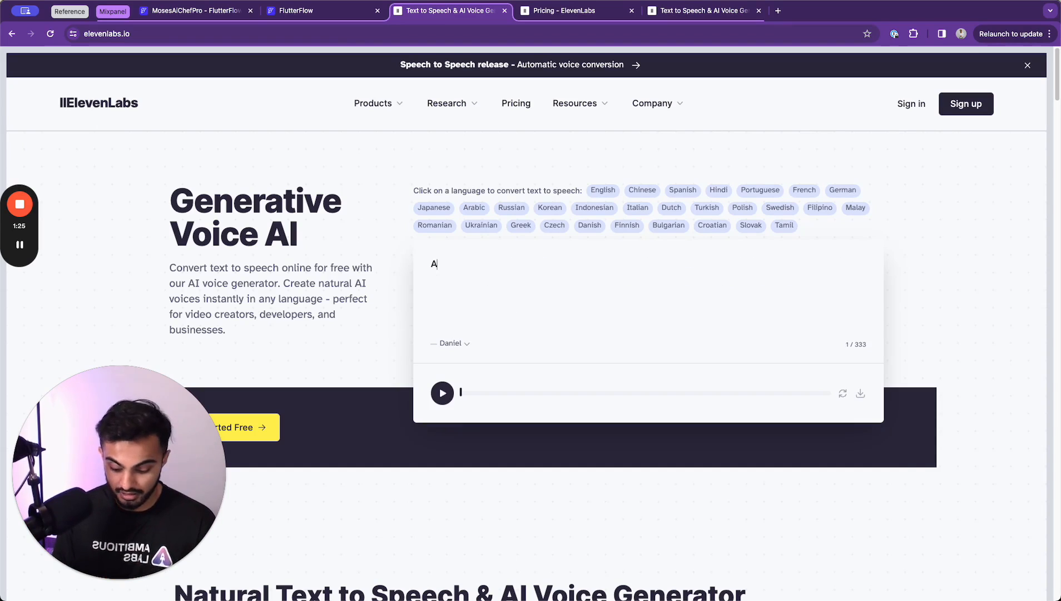
type("mbitious Labs is a learning community for non technical")
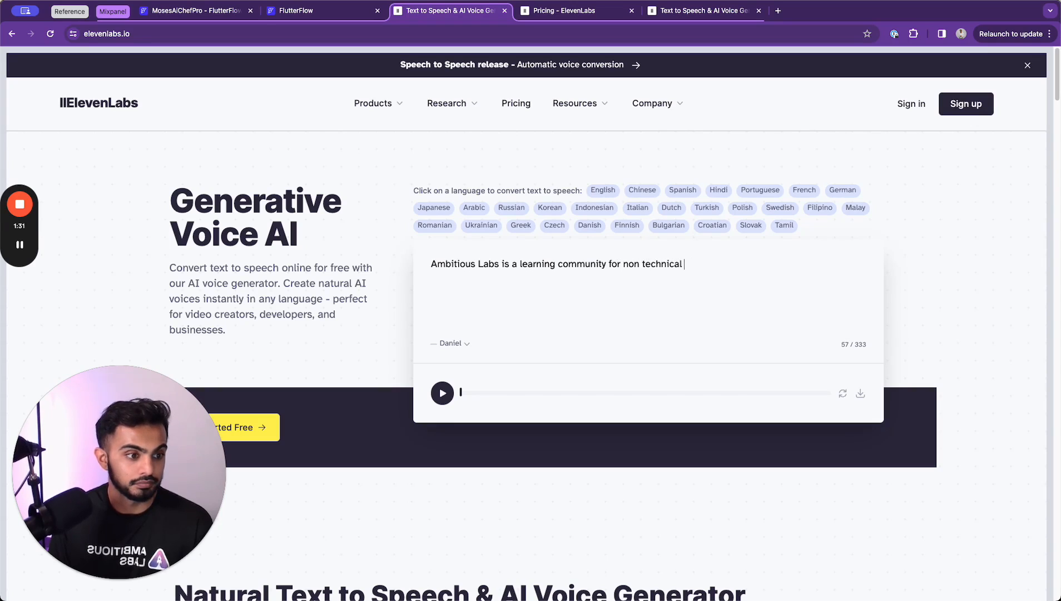
type("people who want to learn how to build apps.")
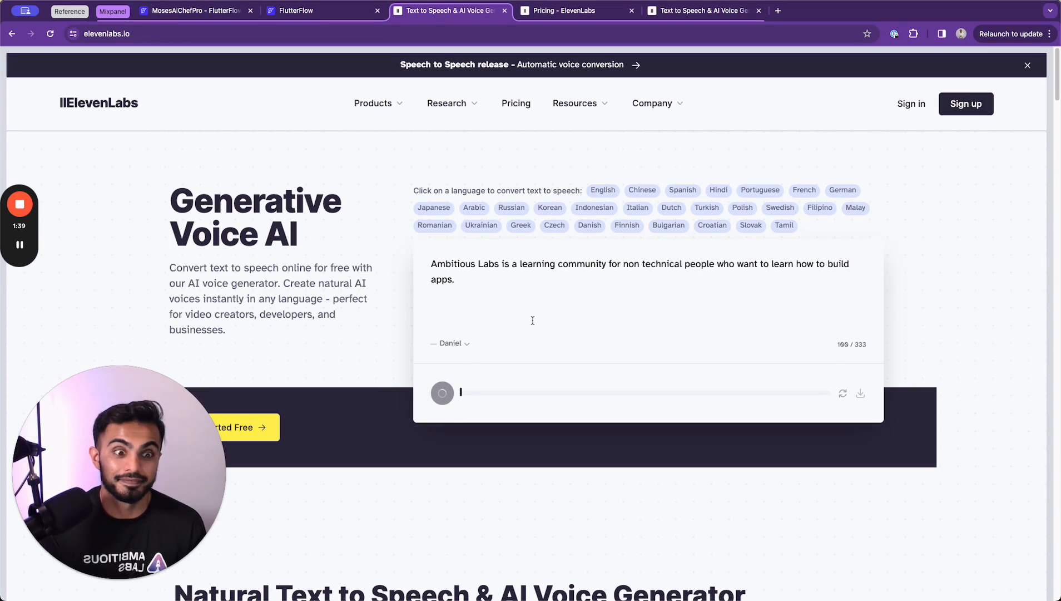
left_click(442, 393)
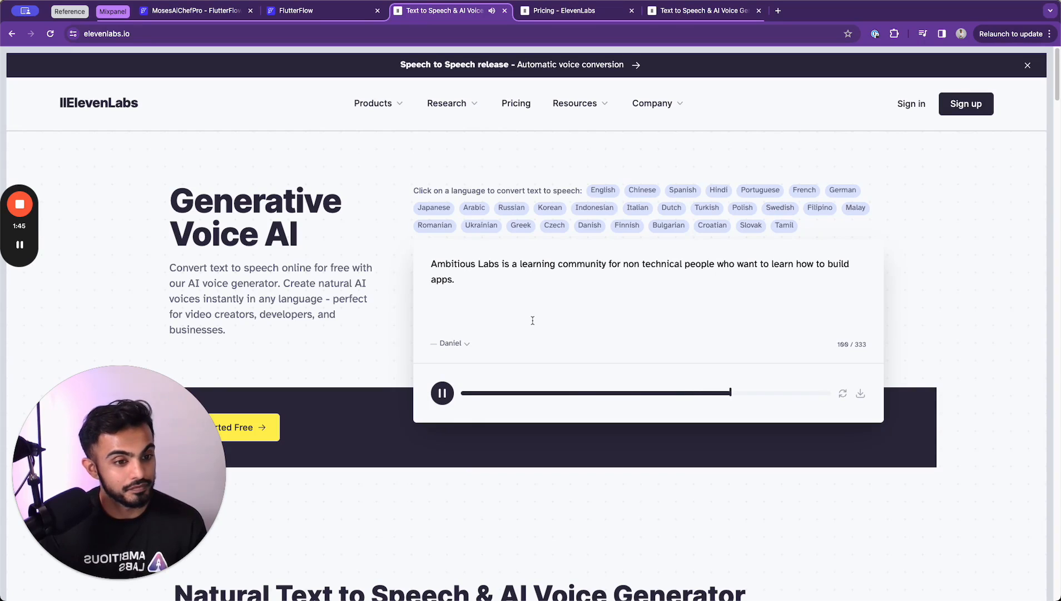
left_click(442, 393)
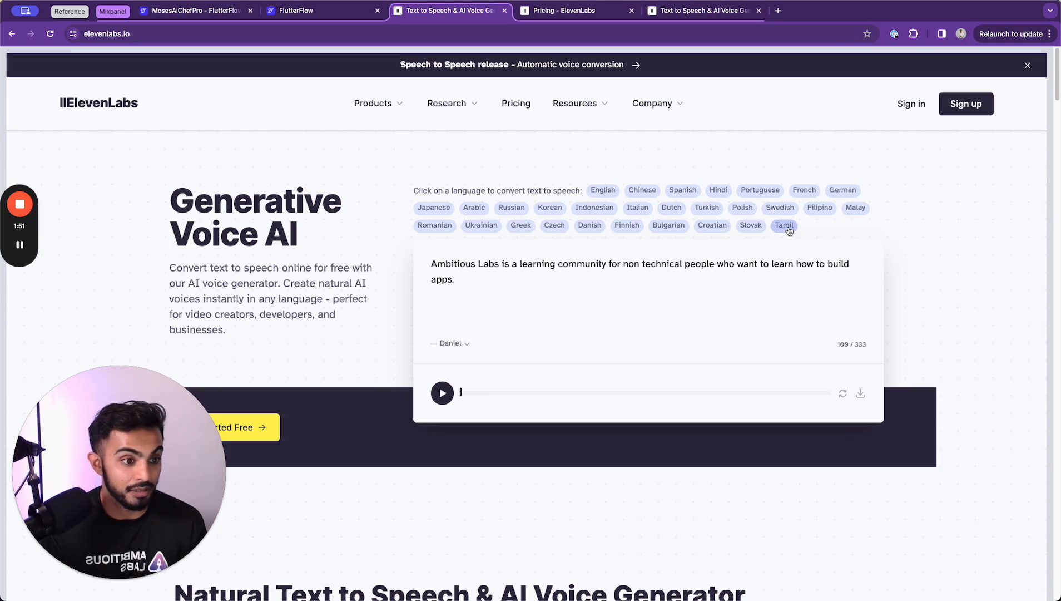
Play the Tamil and Hindi sample sentences in the demo voice, stopping each.
left_click(784, 225)
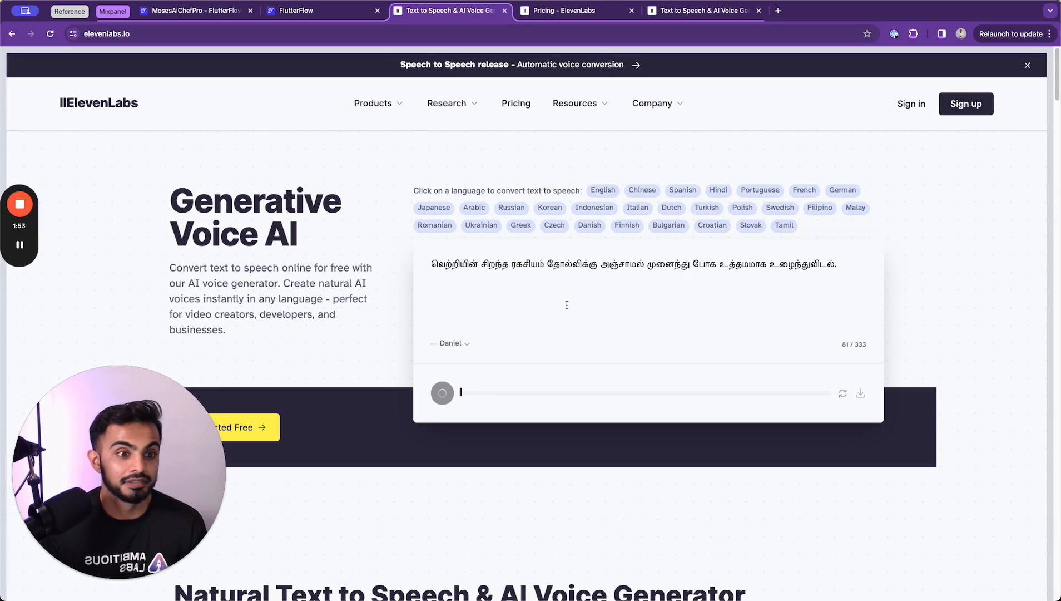
left_click(441, 393)
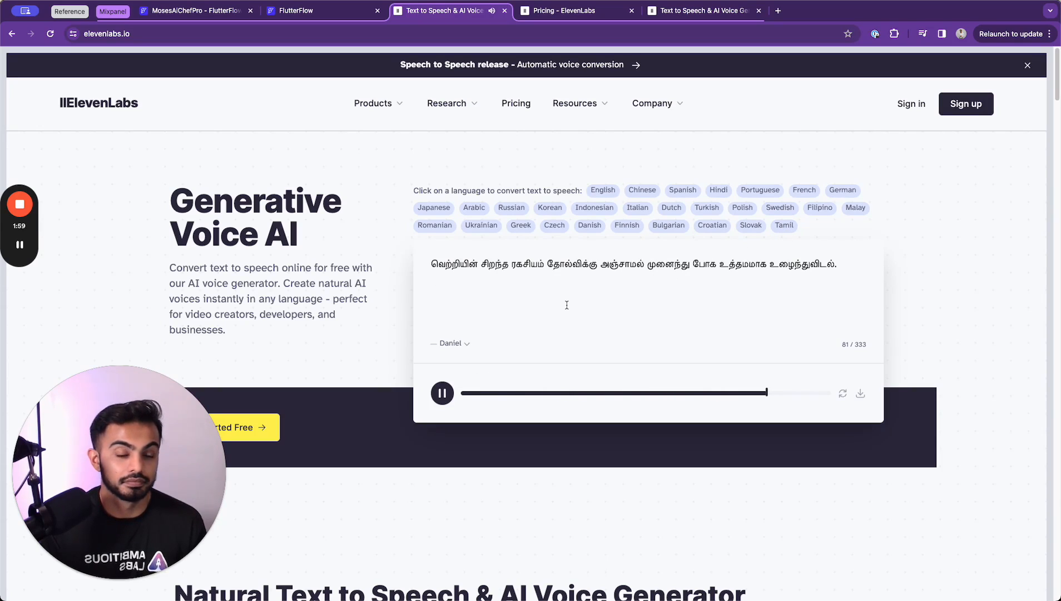
left_click(718, 190)
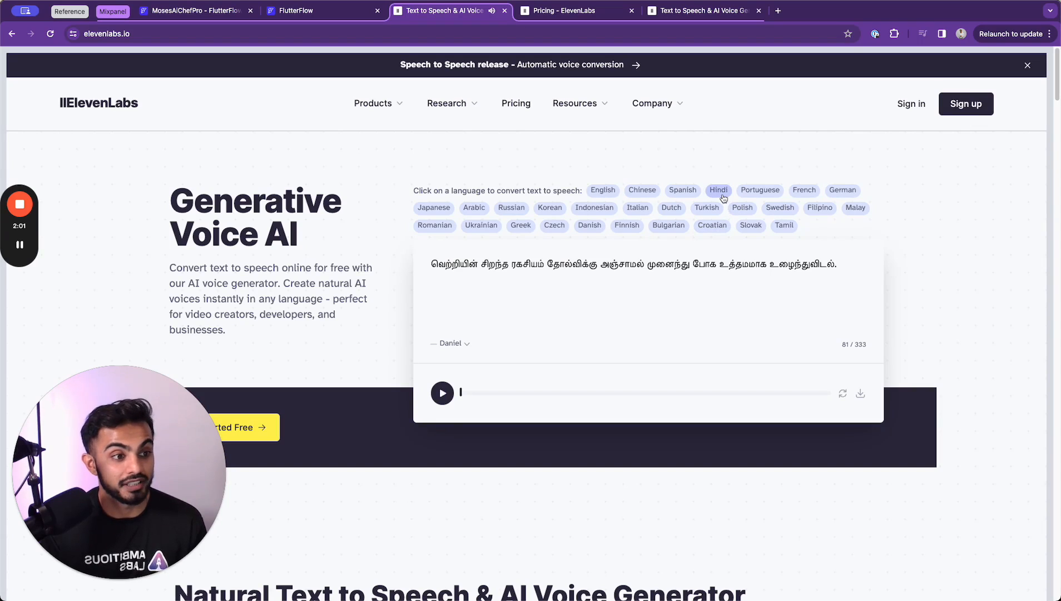
left_click(718, 190)
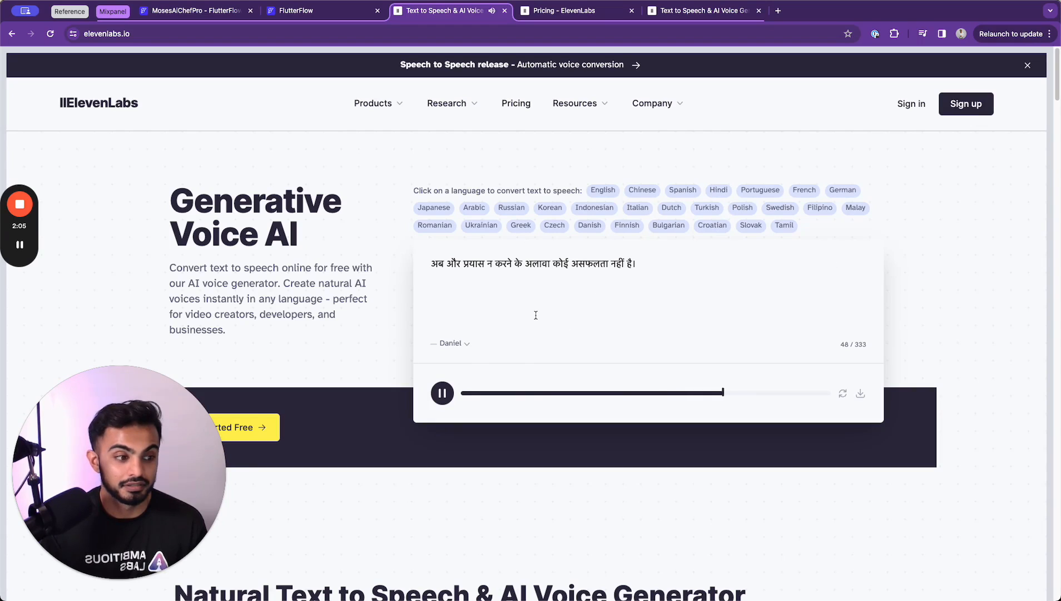
left_click(442, 392)
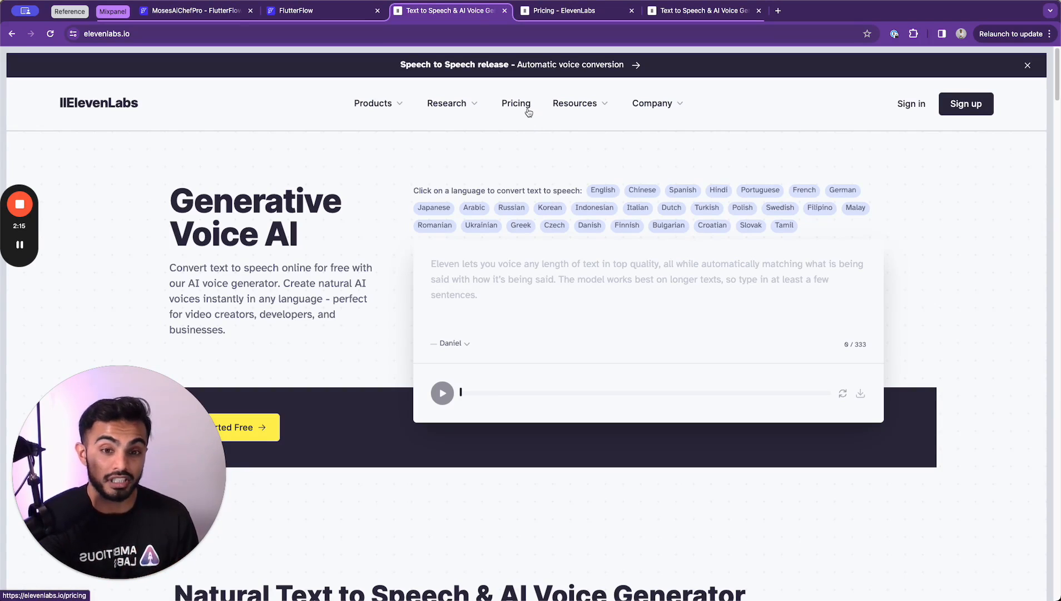
Go to Pricing and scroll to the Free, Starter and Creator plan cards.
left_click(516, 102)
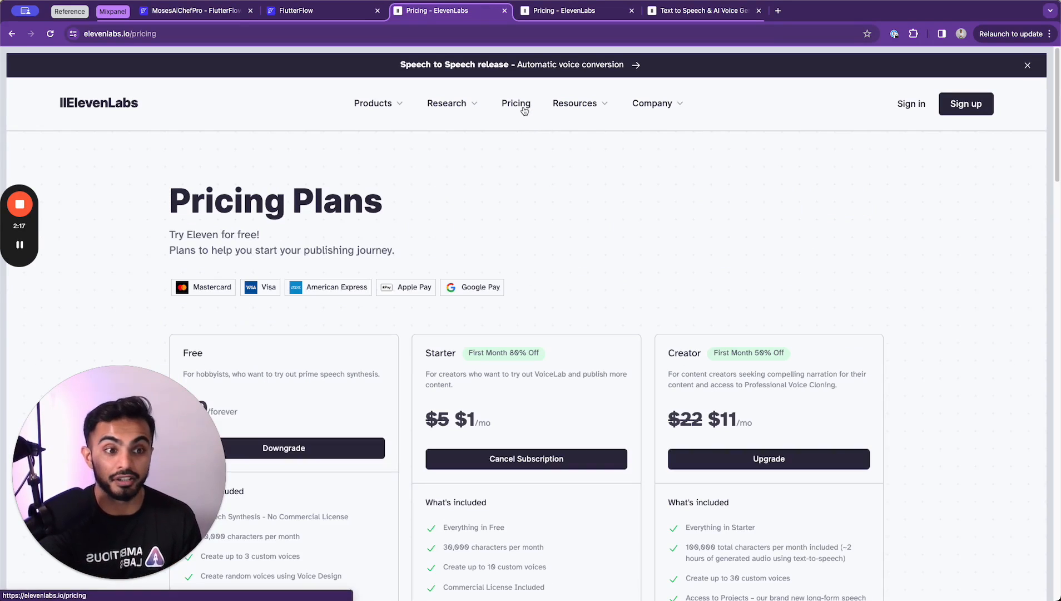
scroll("down", 3)
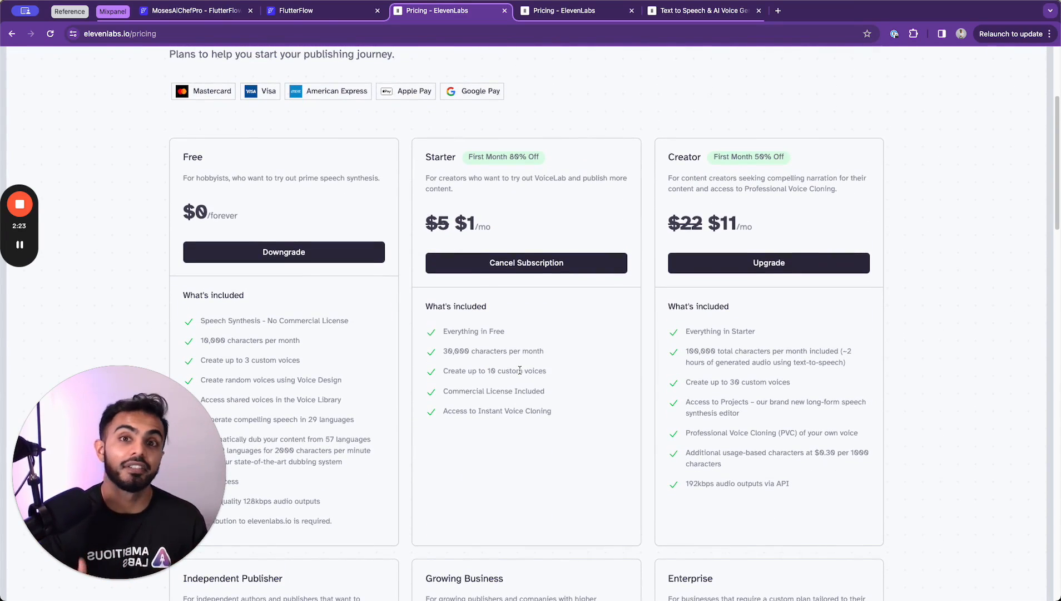
scroll("down", 3)
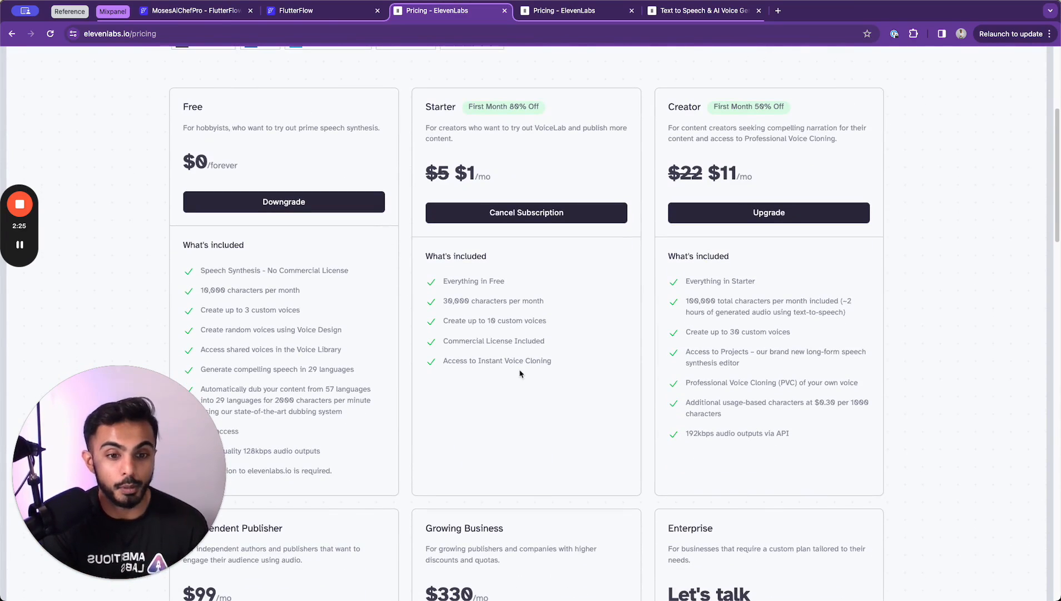
scroll("down", 3)
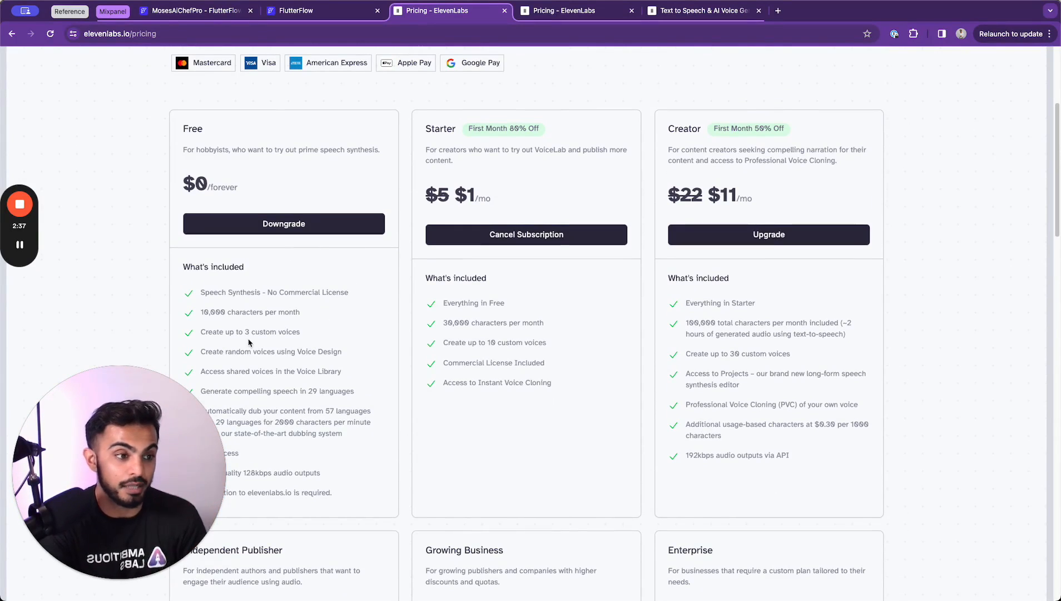
mouse_move(602, 271)
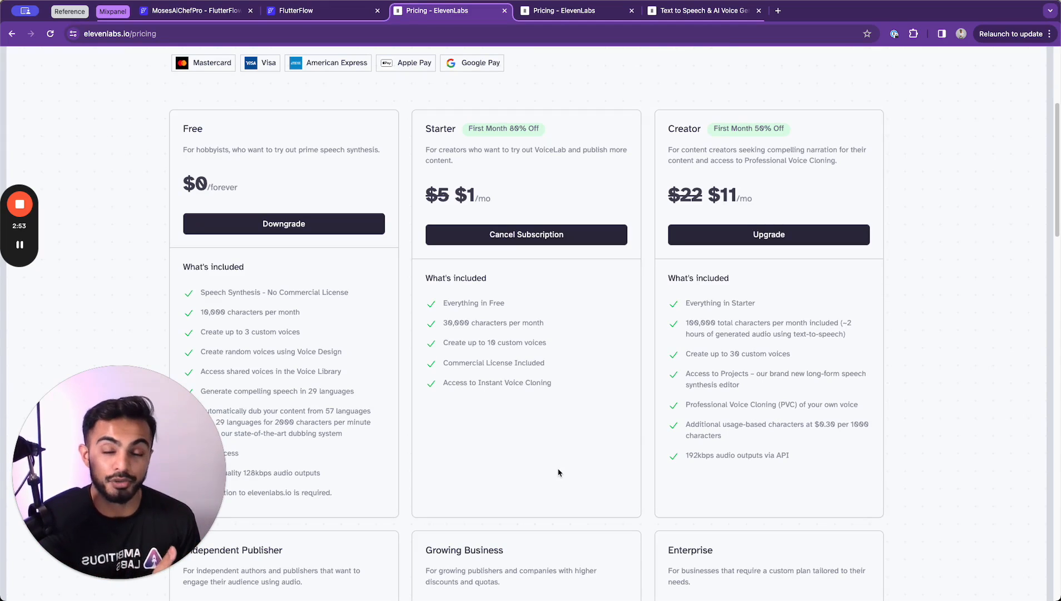
mouse_move(595, 393)
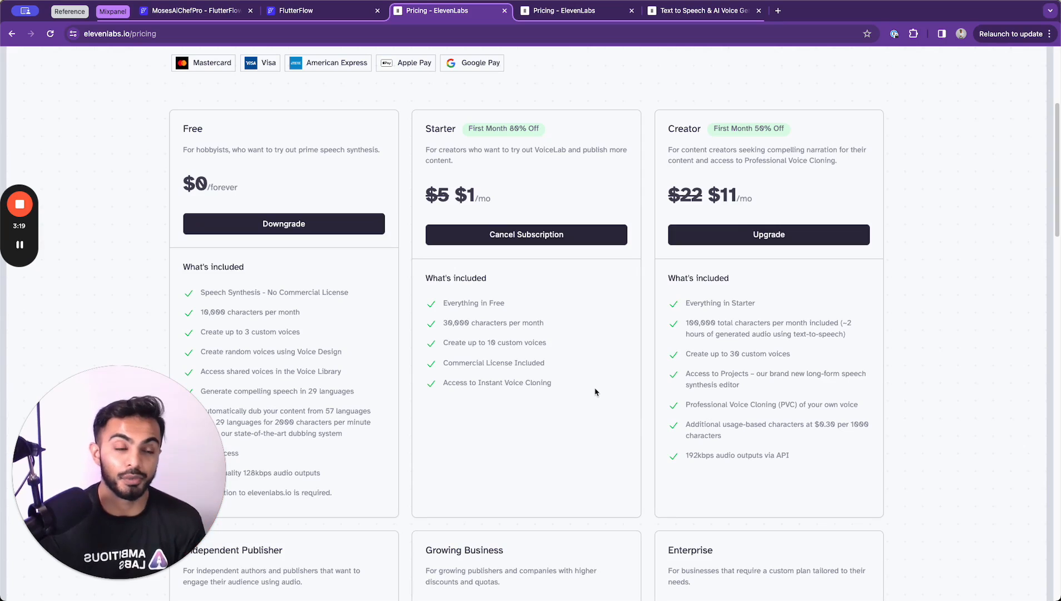
mouse_move(770, 391)
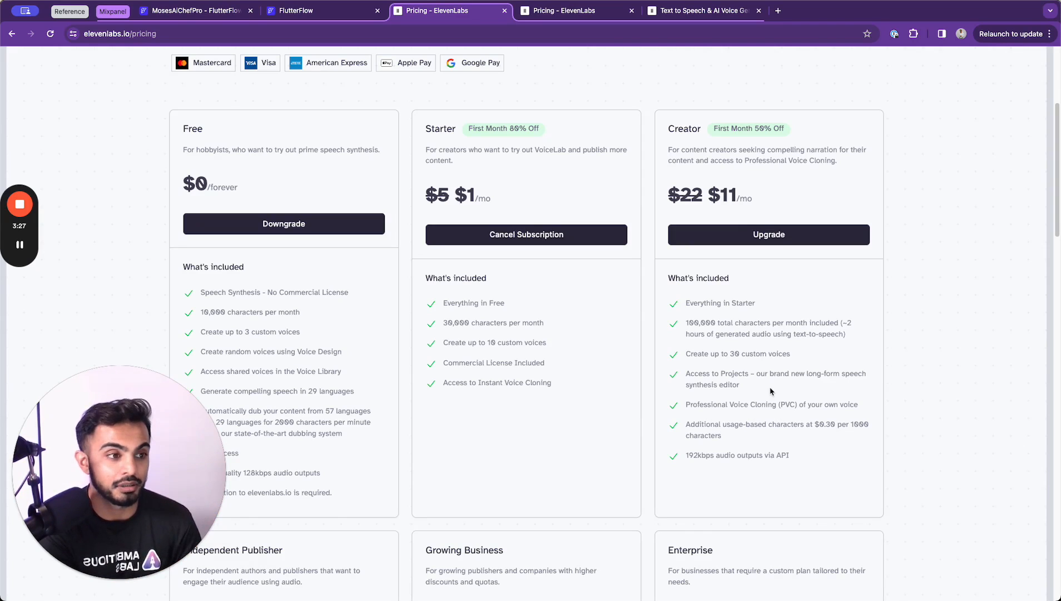
scroll("down", 3)
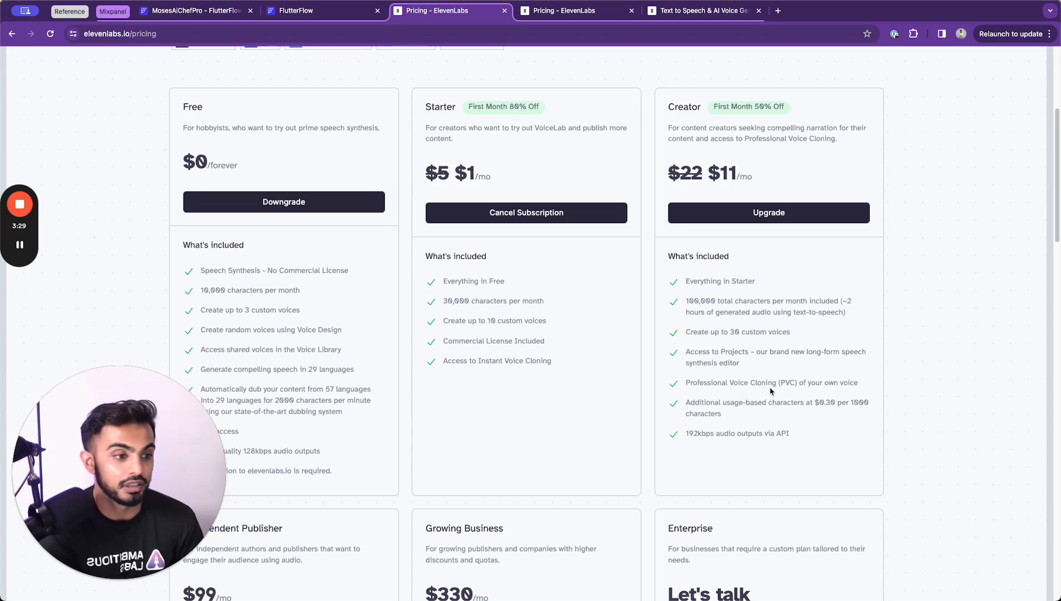
scroll("down", 3)
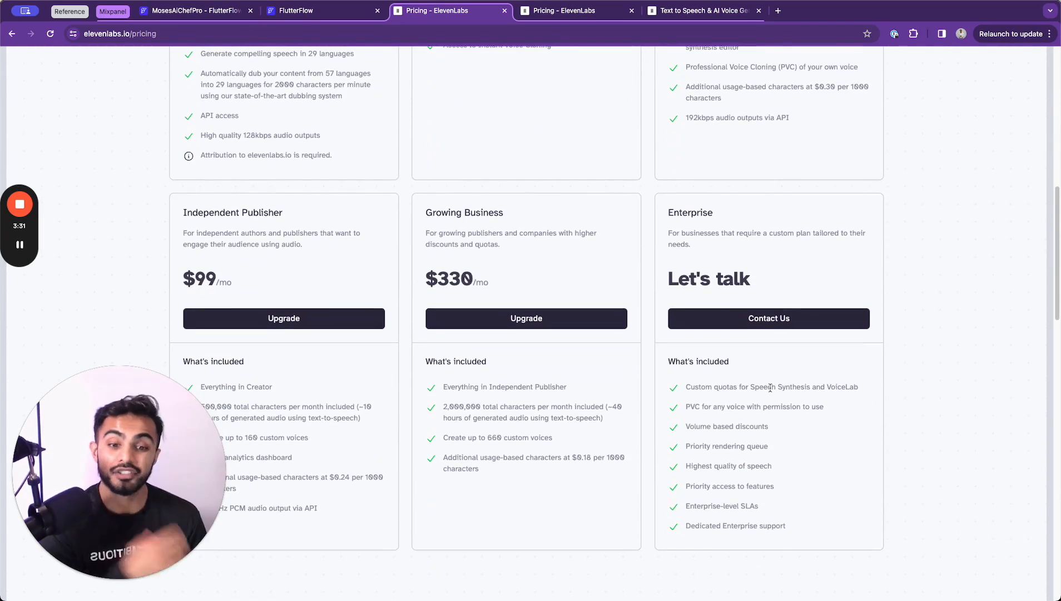
scroll("up", 3)
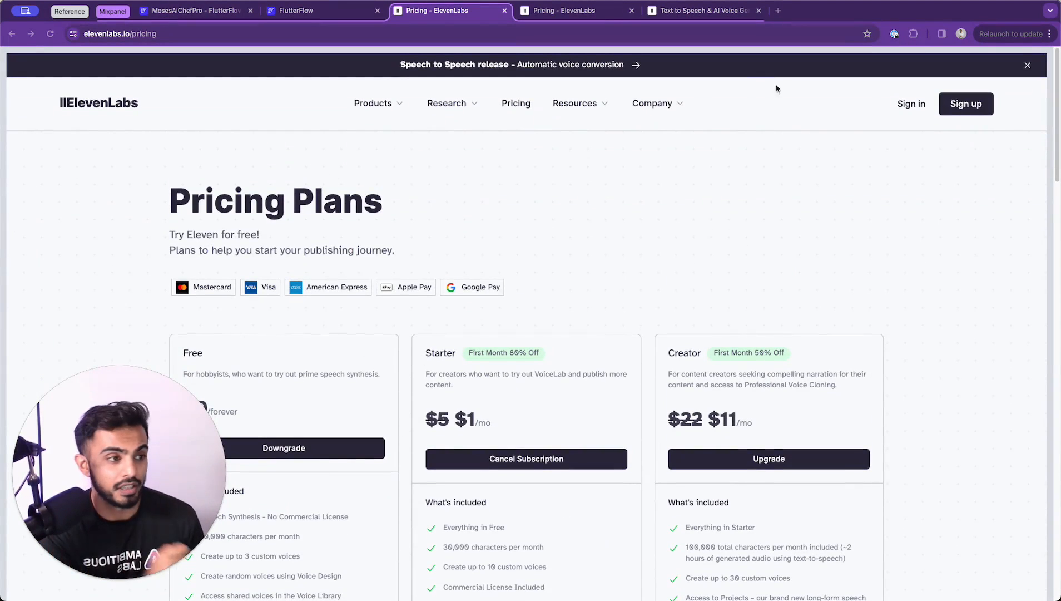
left_click(911, 103)
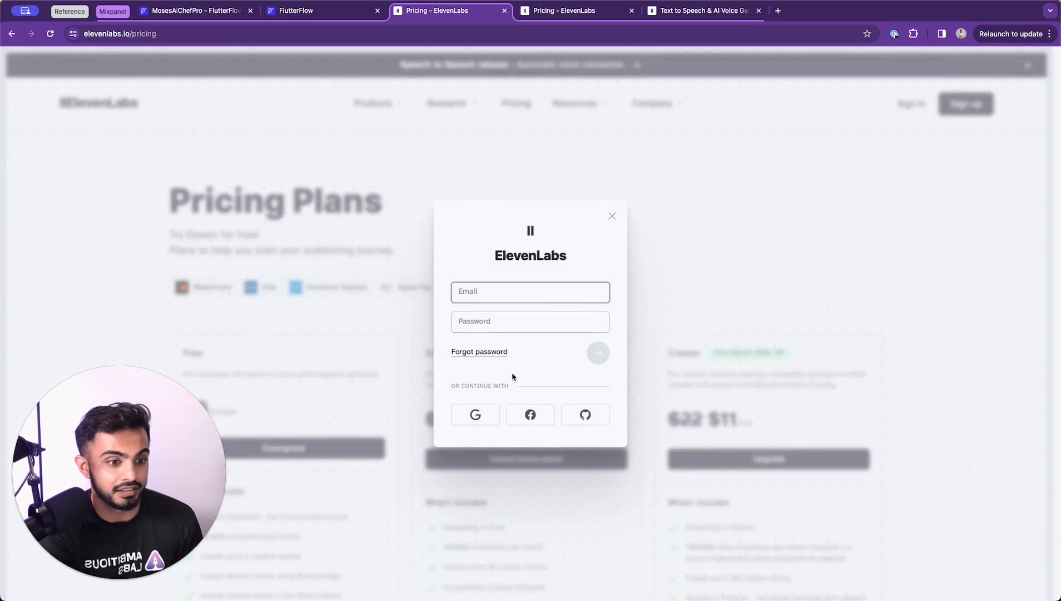
left_click(475, 413)
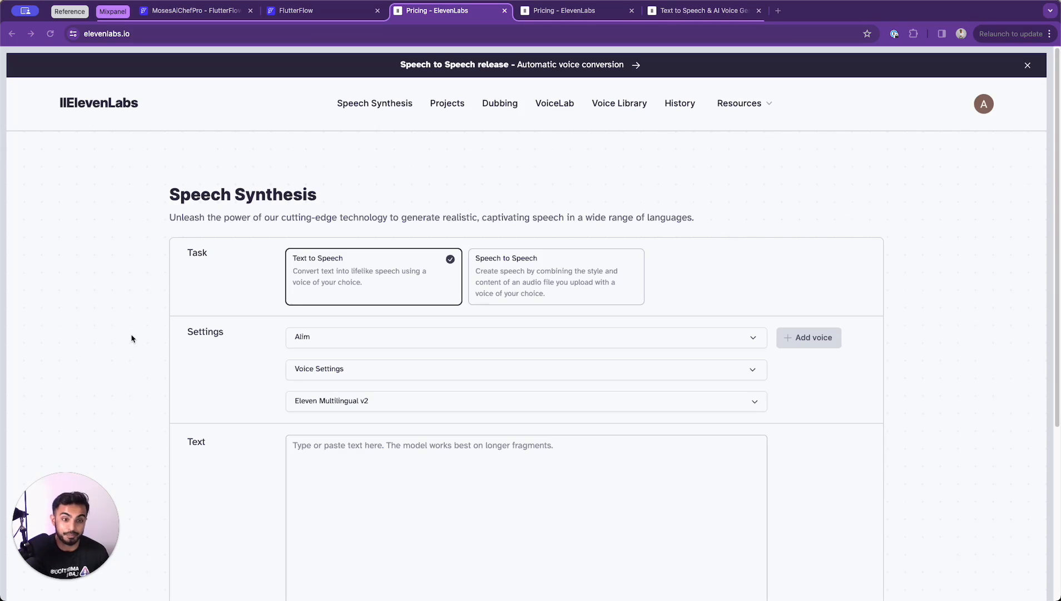
scroll("down", 3)
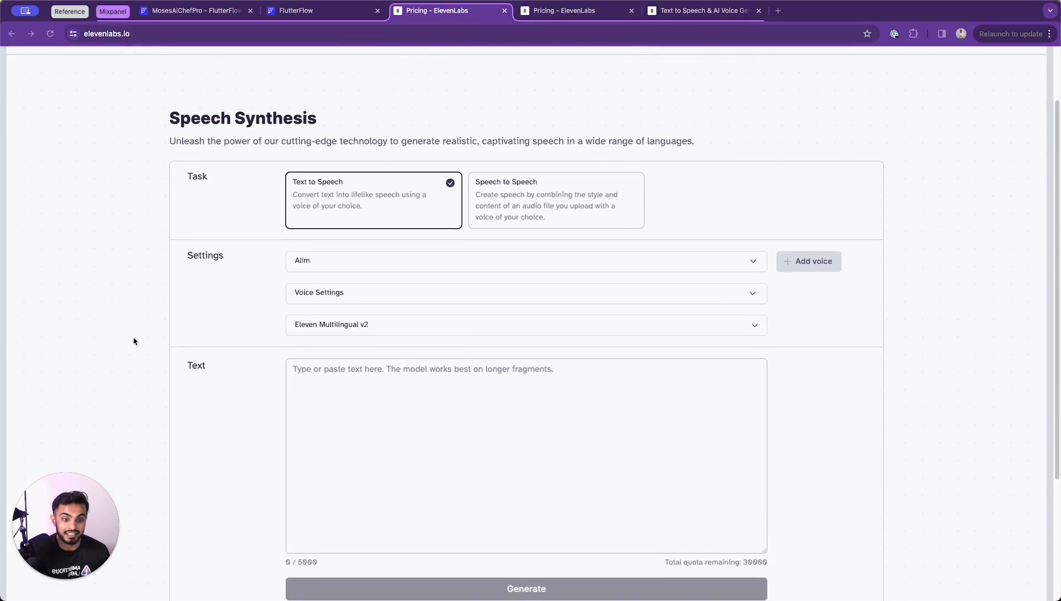
scroll("down", 3)
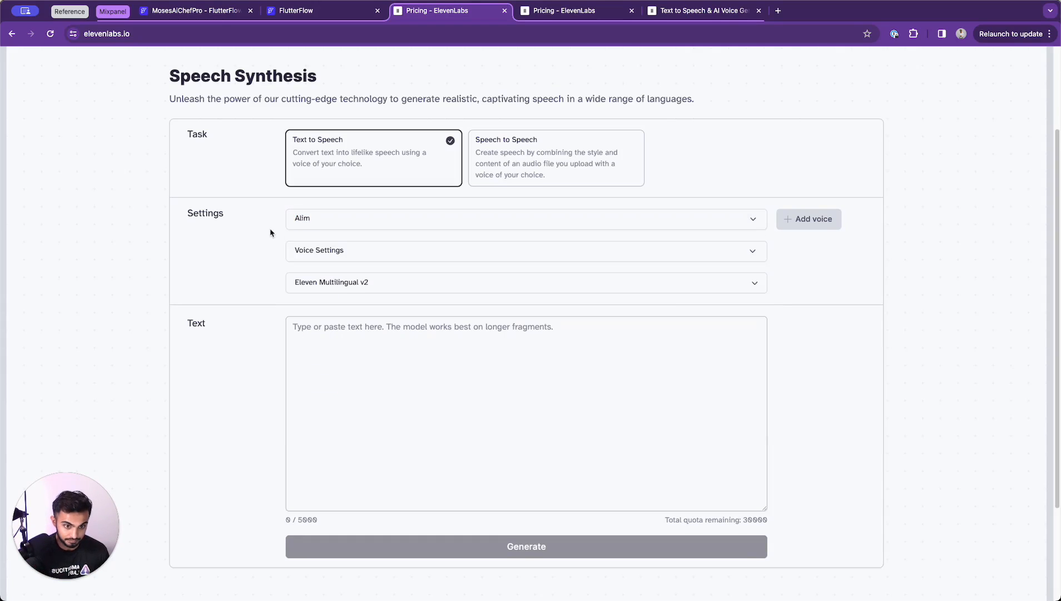
left_click(526, 218)
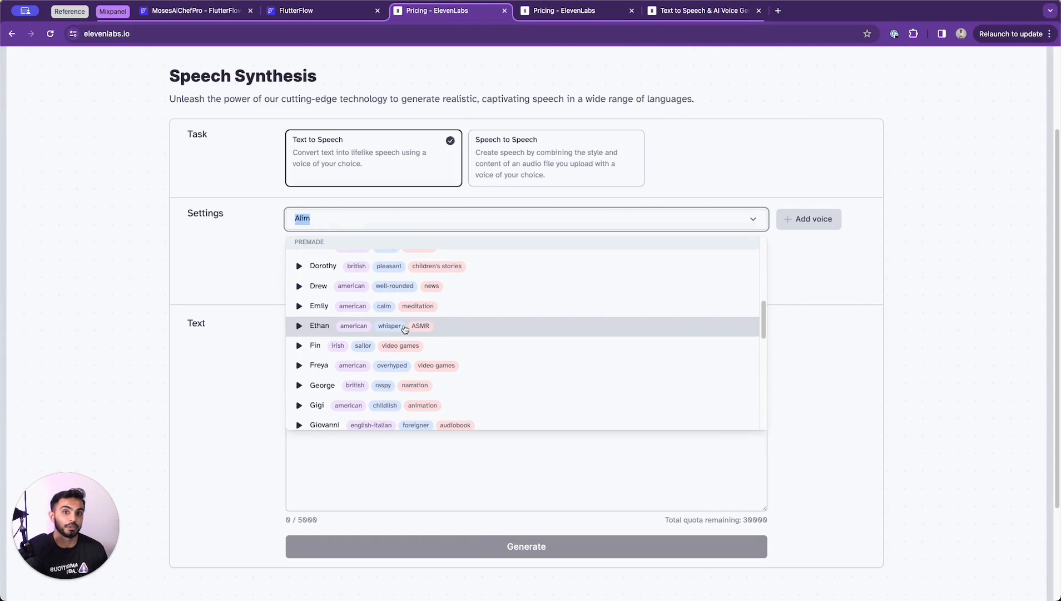
scroll("down", 3)
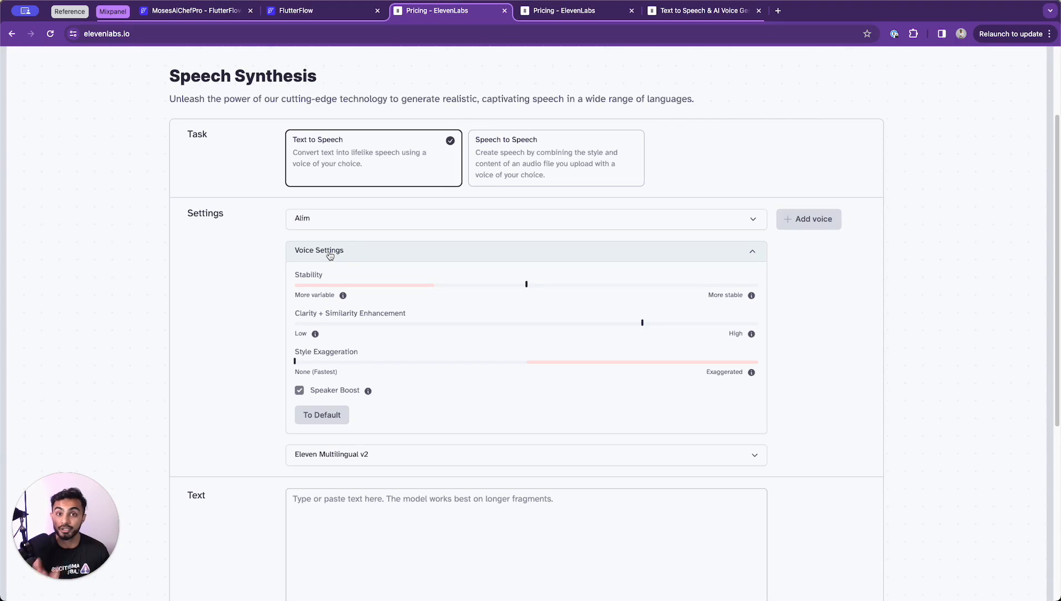
left_click(319, 249)
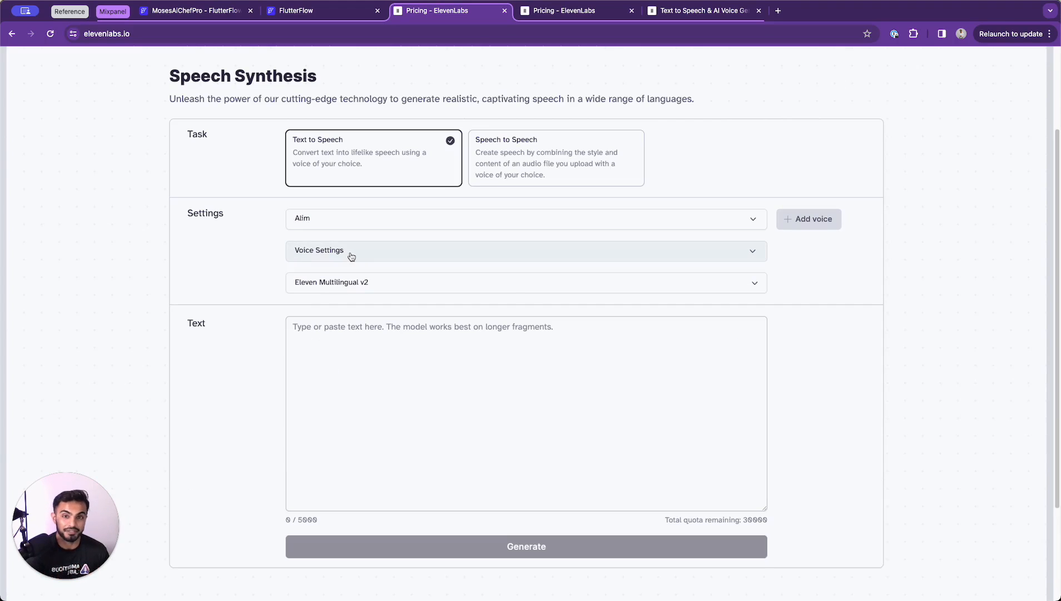
left_click(526, 282)
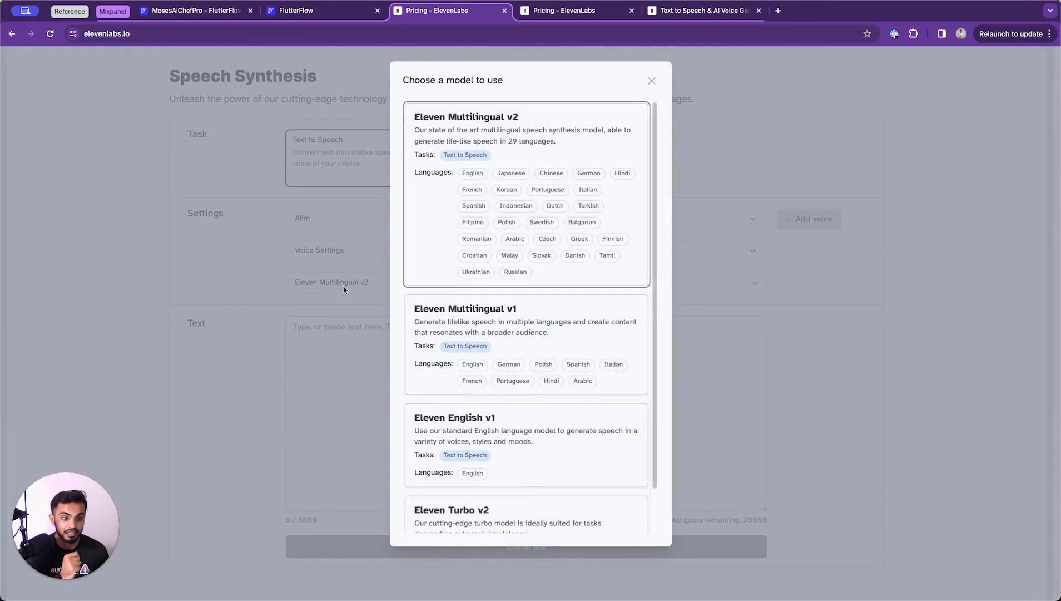
mouse_move(548, 179)
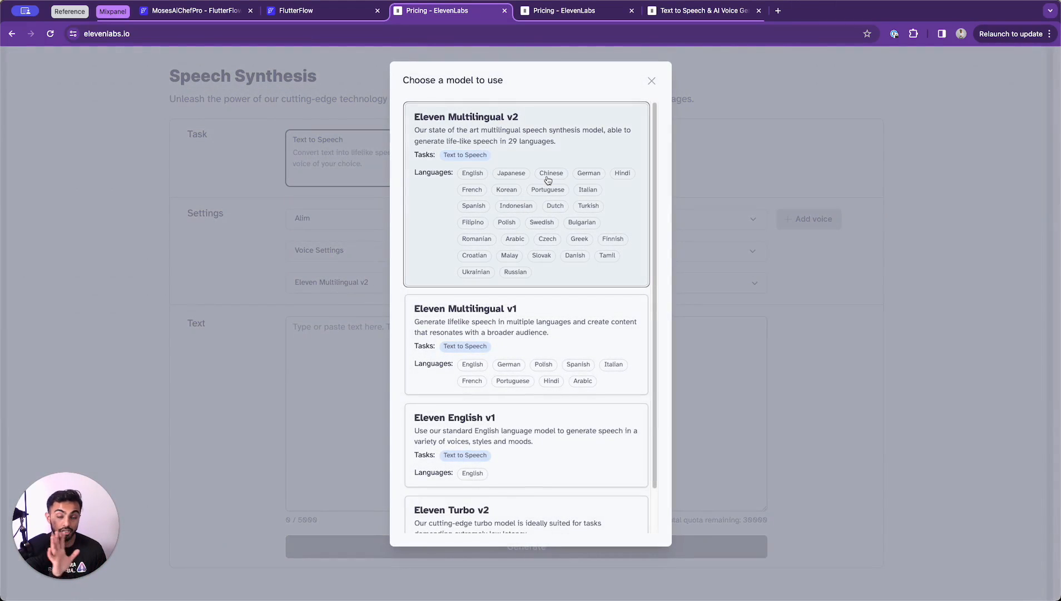
mouse_move(494, 132)
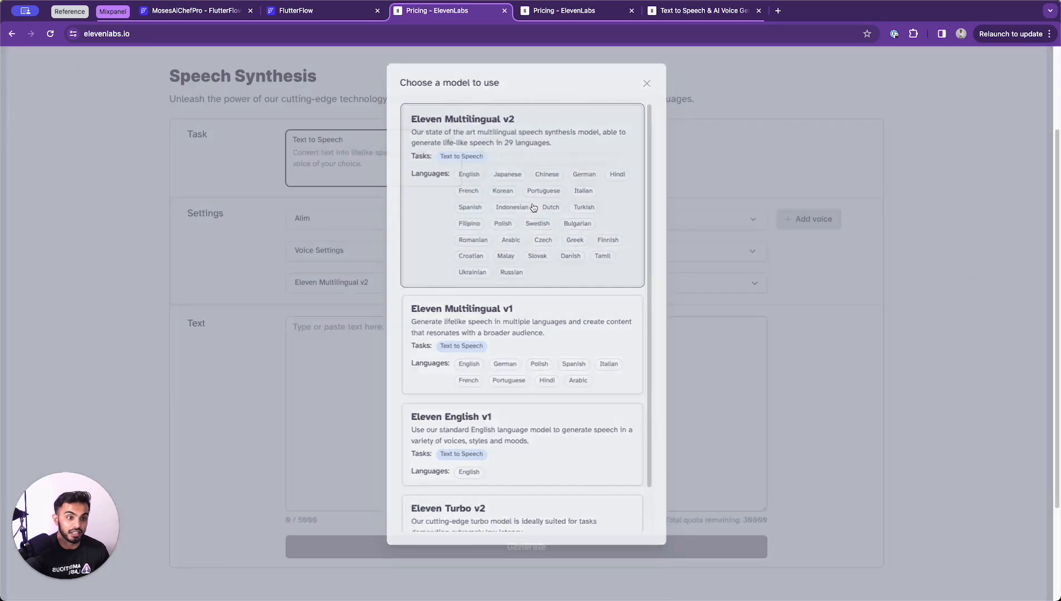
left_click(645, 84)
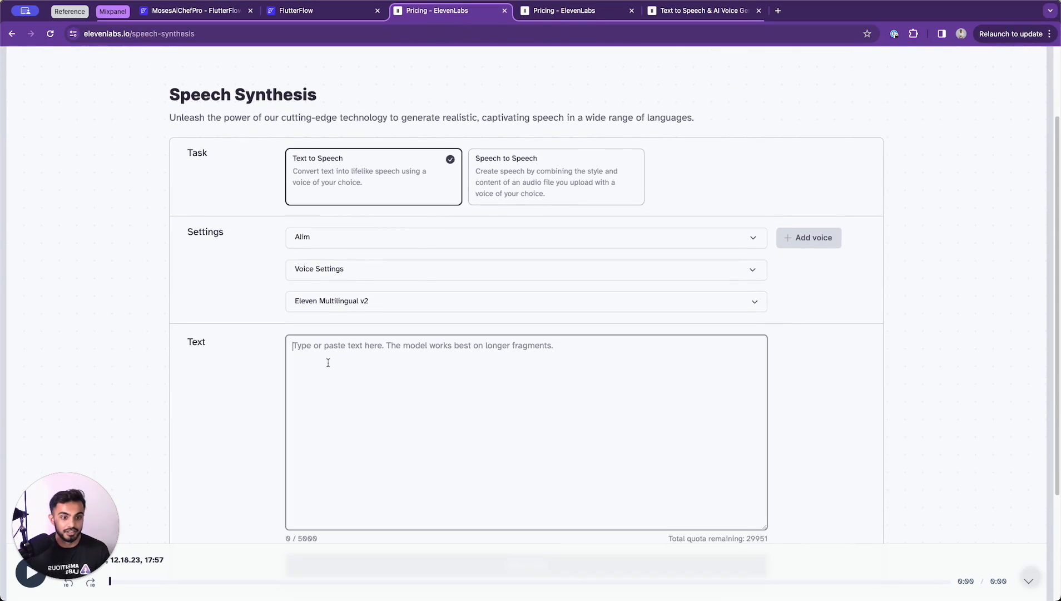
Generate speech for 'Ambitious Labs ... build apps' with the Alim voice.
type("Ambitious Labs is where people come to learn how to")
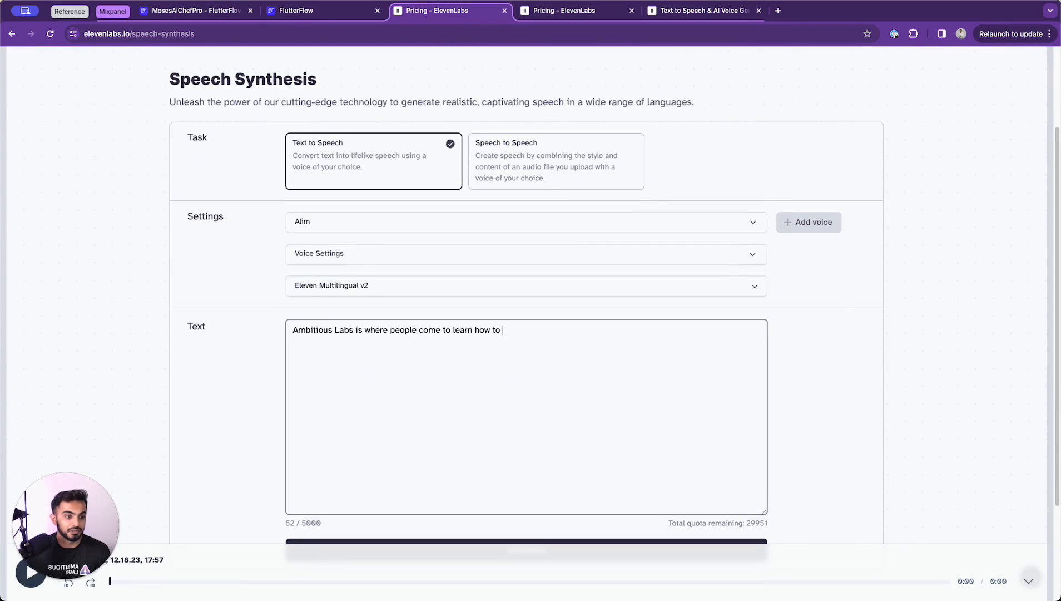
type("build apps")
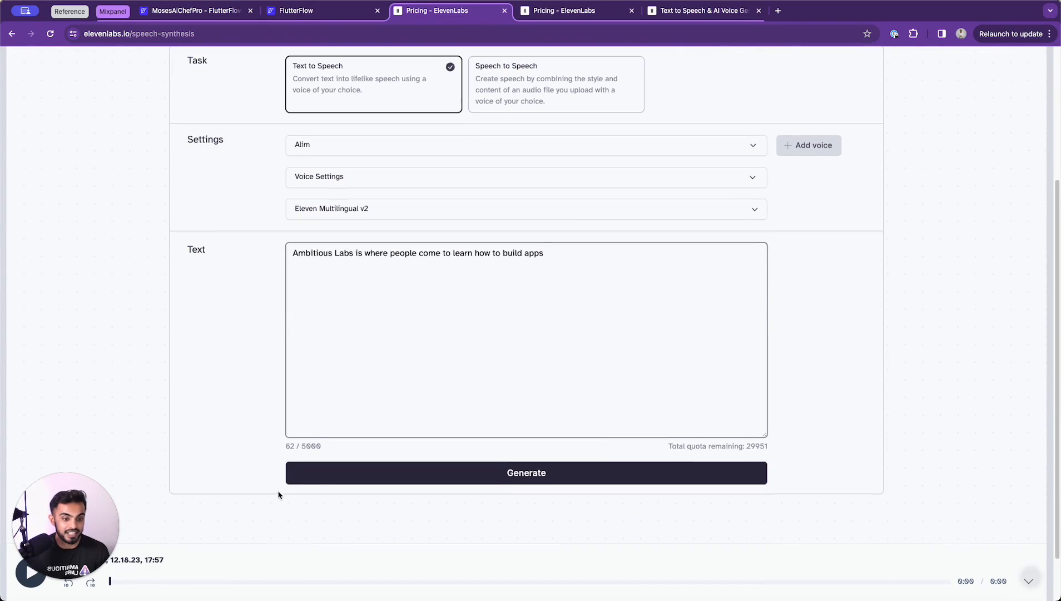
left_click(526, 471)
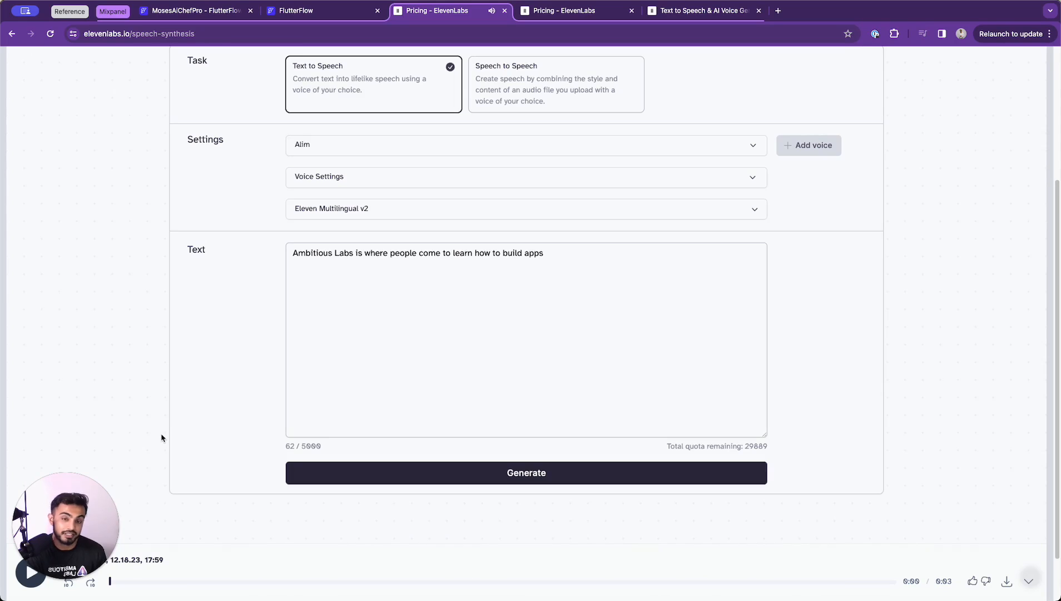
left_click(526, 145)
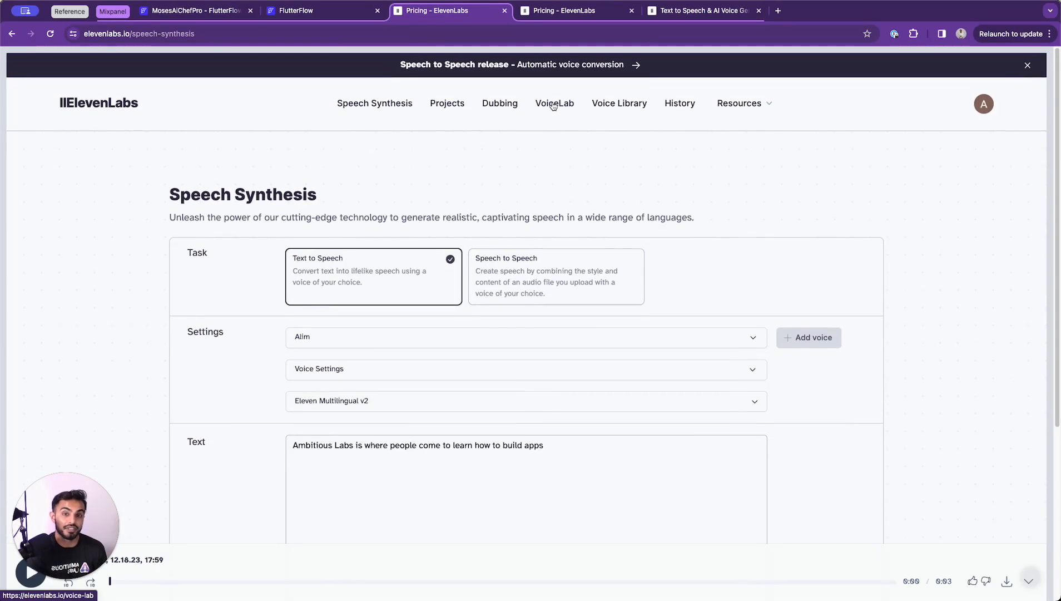
Go to VoiceLab and highlight the Clone description text.
left_click(554, 103)
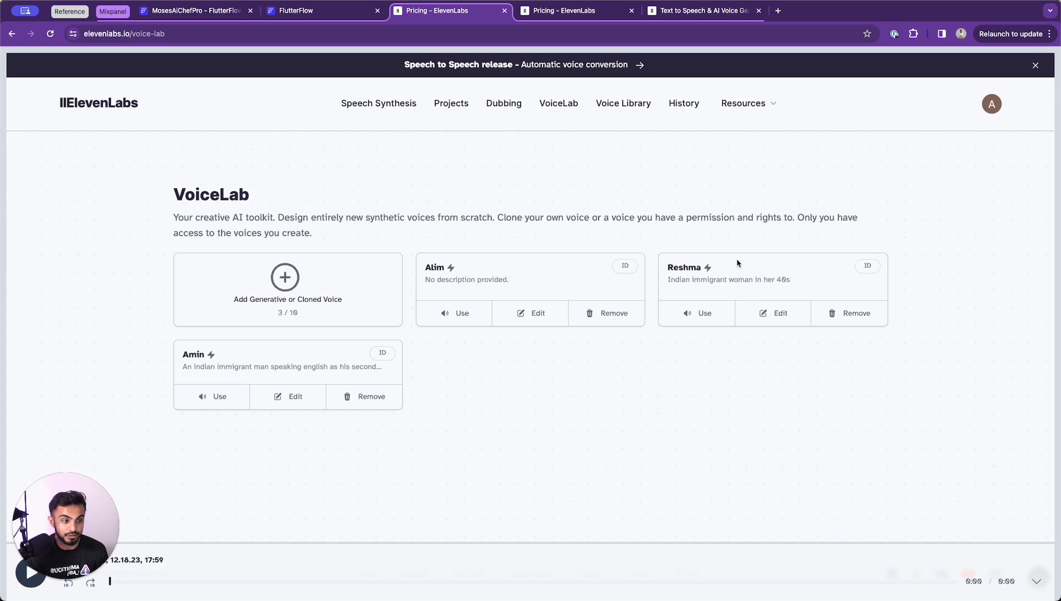
mouse_move(476, 402)
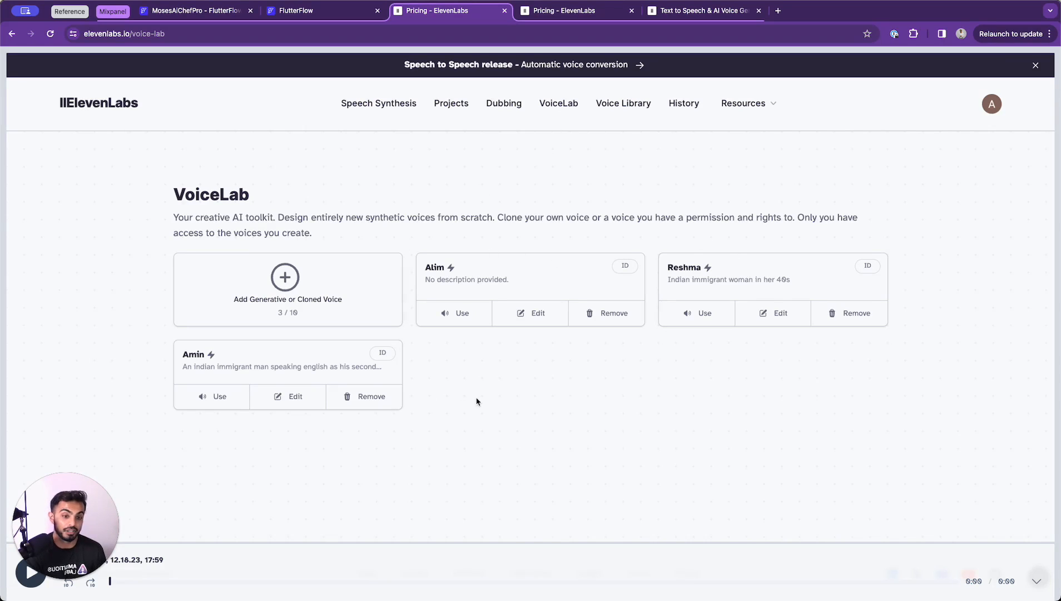
double_click(506, 216)
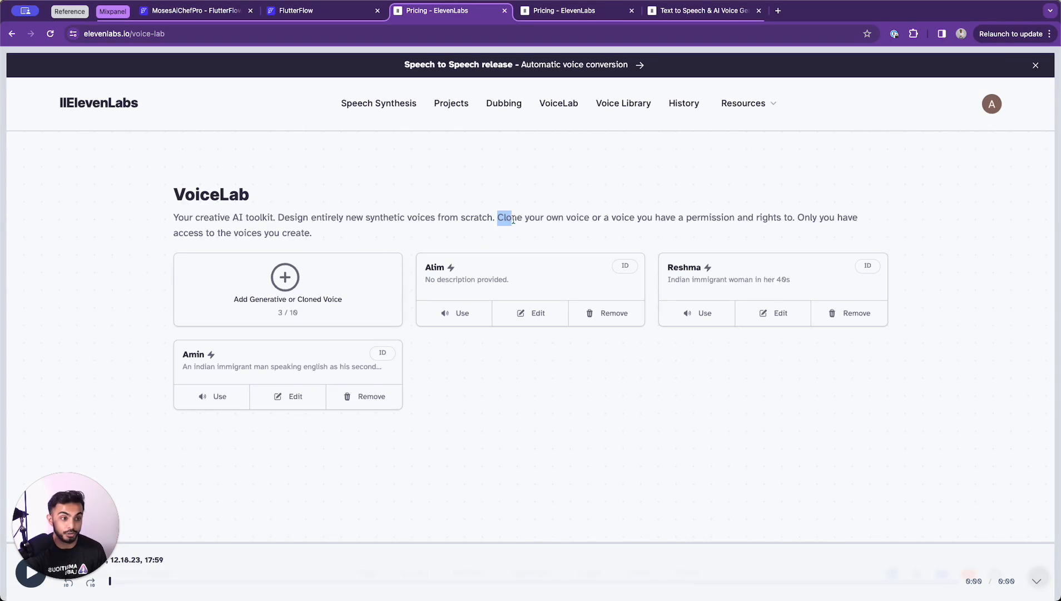
left_click_drag(497, 217, 808, 217)
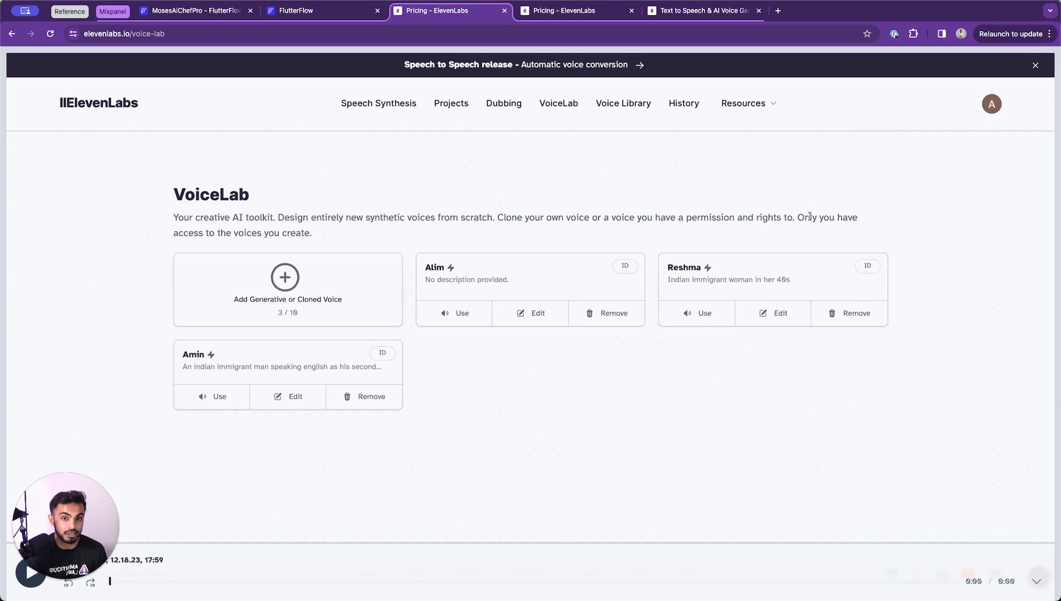
mouse_move(682, 211)
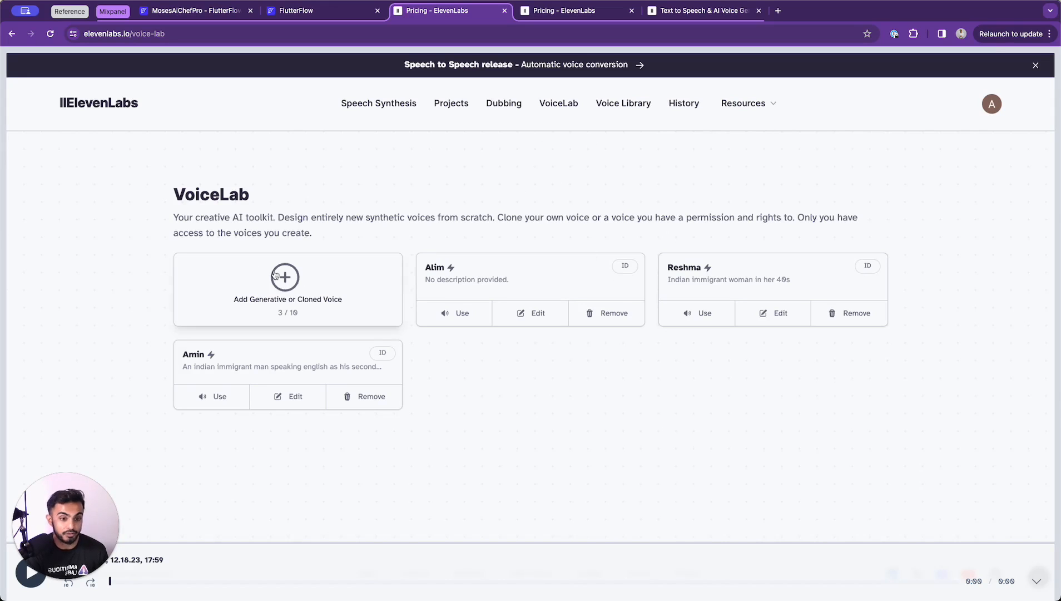
Start adding a new generative or cloned voice.
left_click(284, 277)
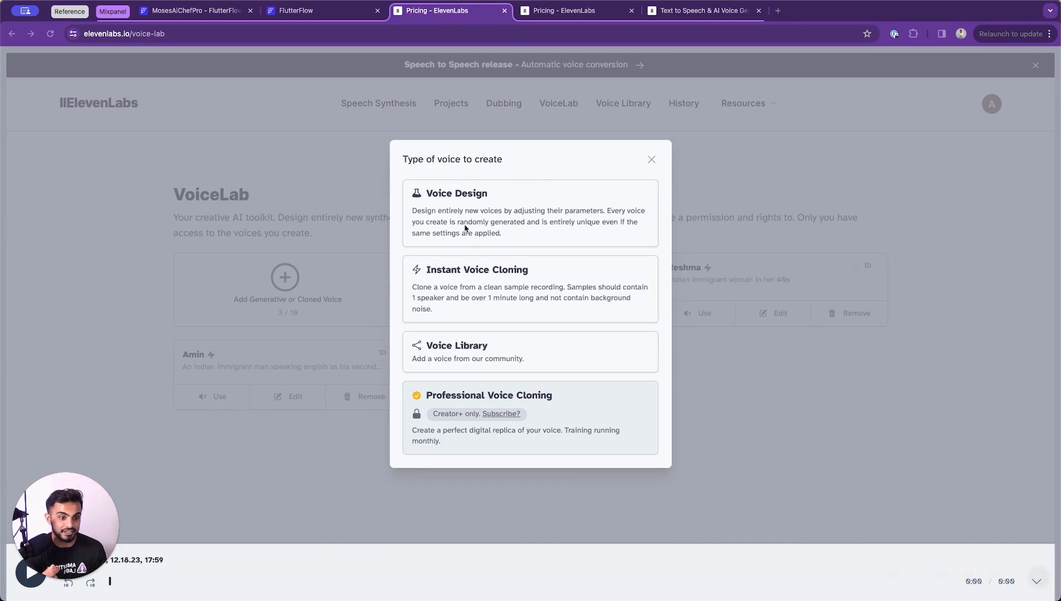
mouse_move(475, 299)
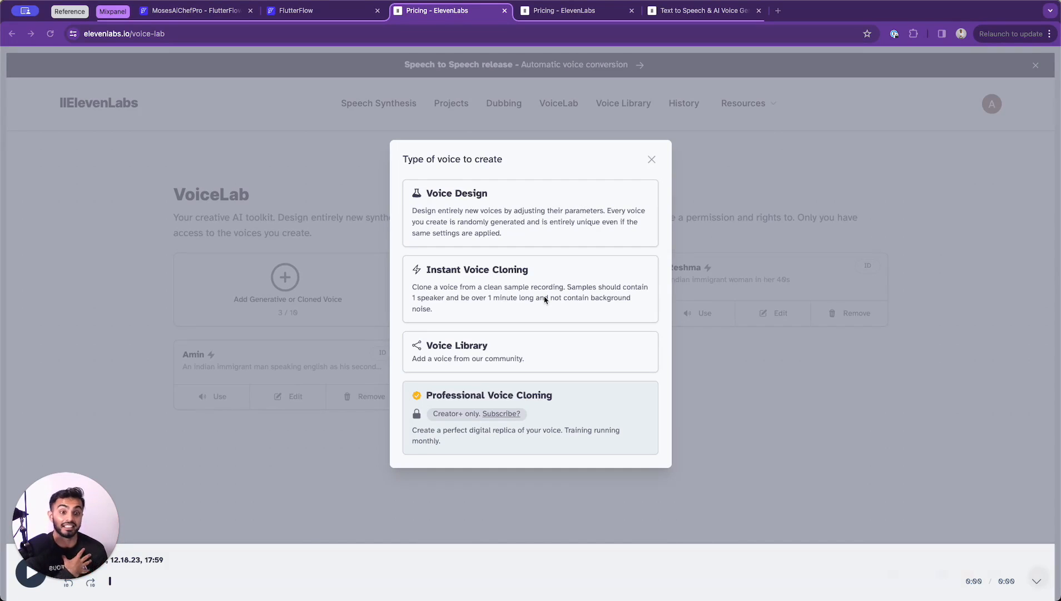
mouse_move(513, 356)
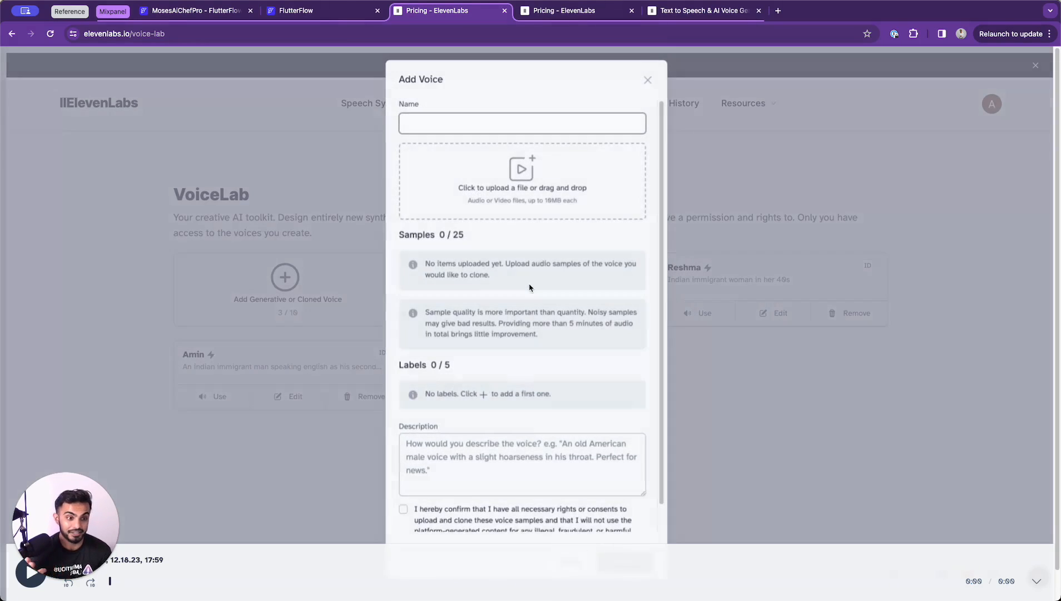
Name the new voice 'Alims Mom', review samples and description, then close without saving.
left_click(520, 122)
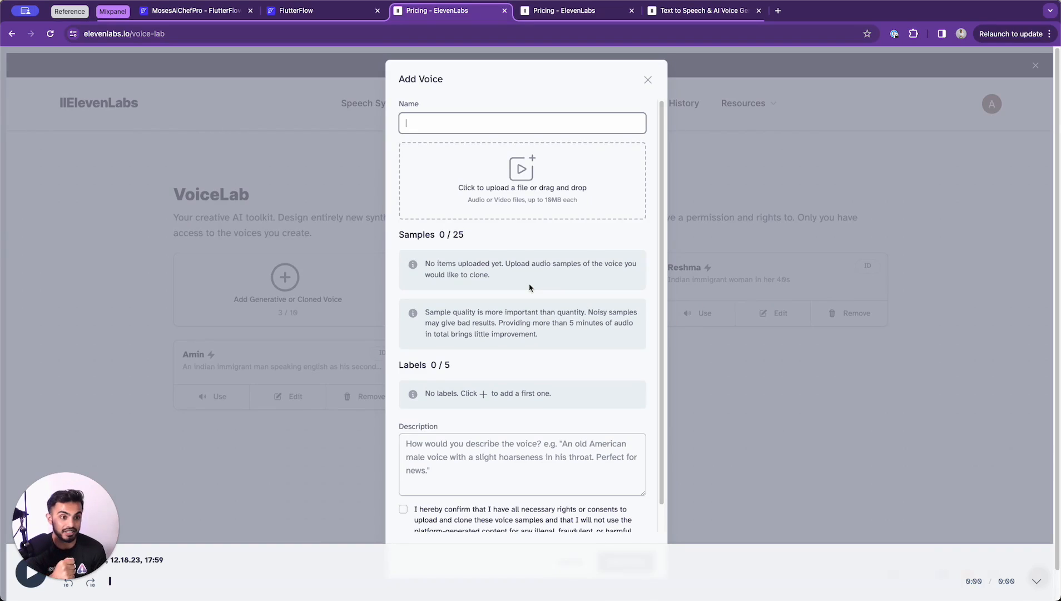
type("A")
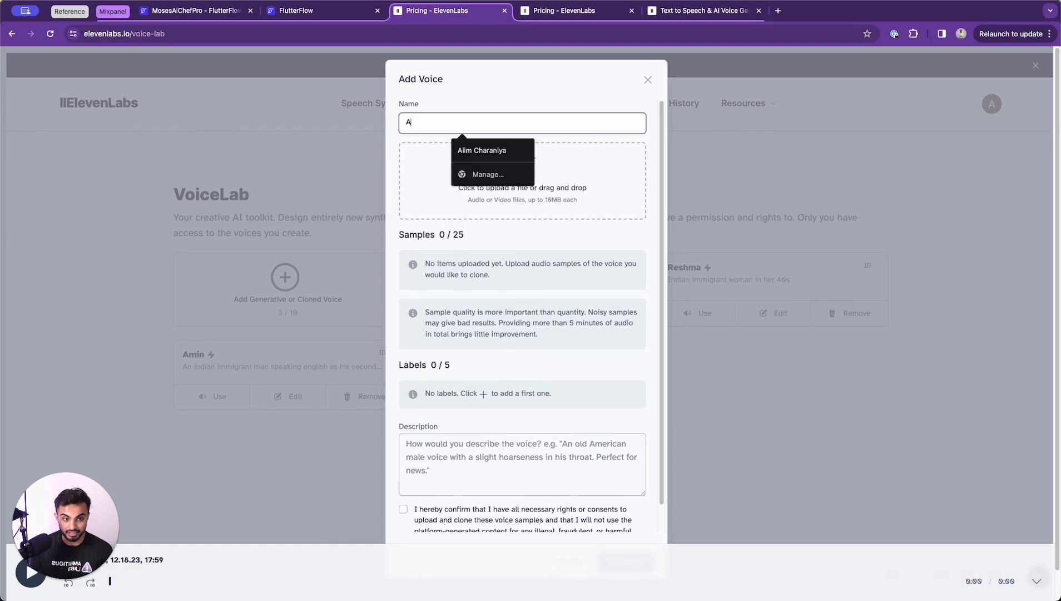
type("Alims Mom")
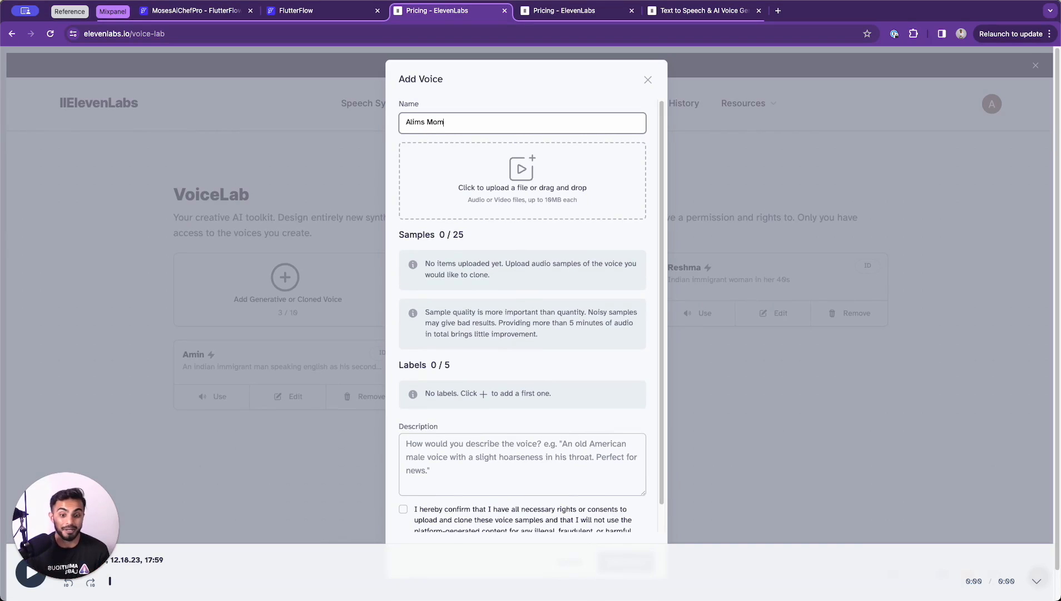
mouse_move(554, 227)
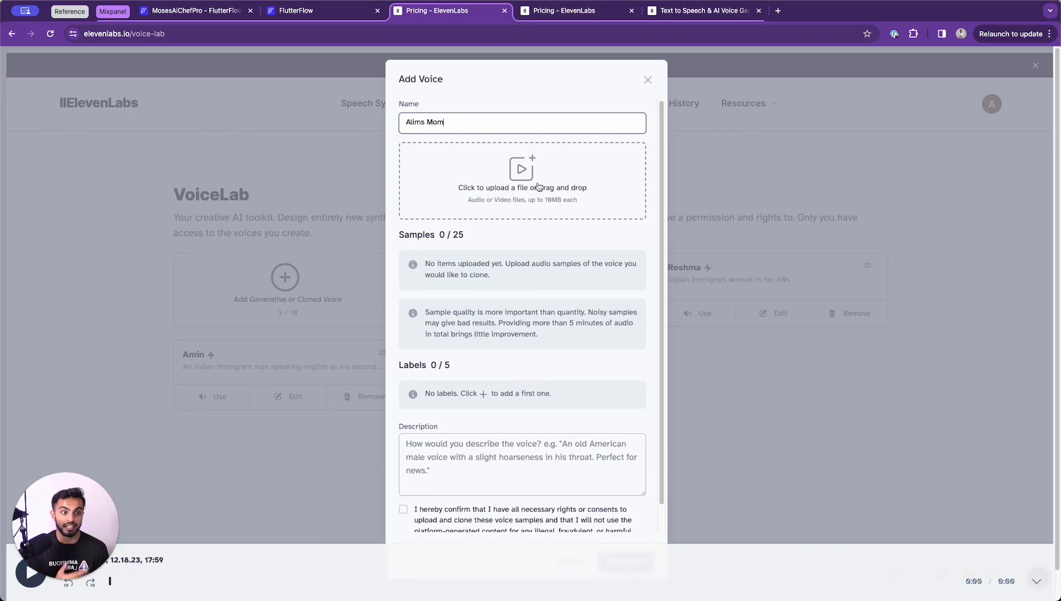
scroll("down", 3)
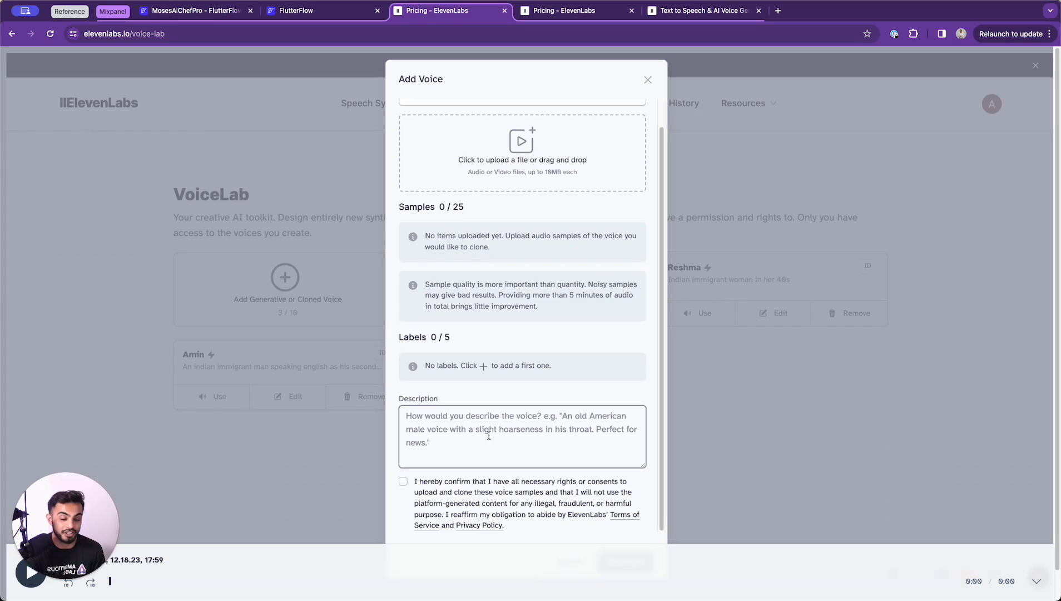
type("Alims Mom")
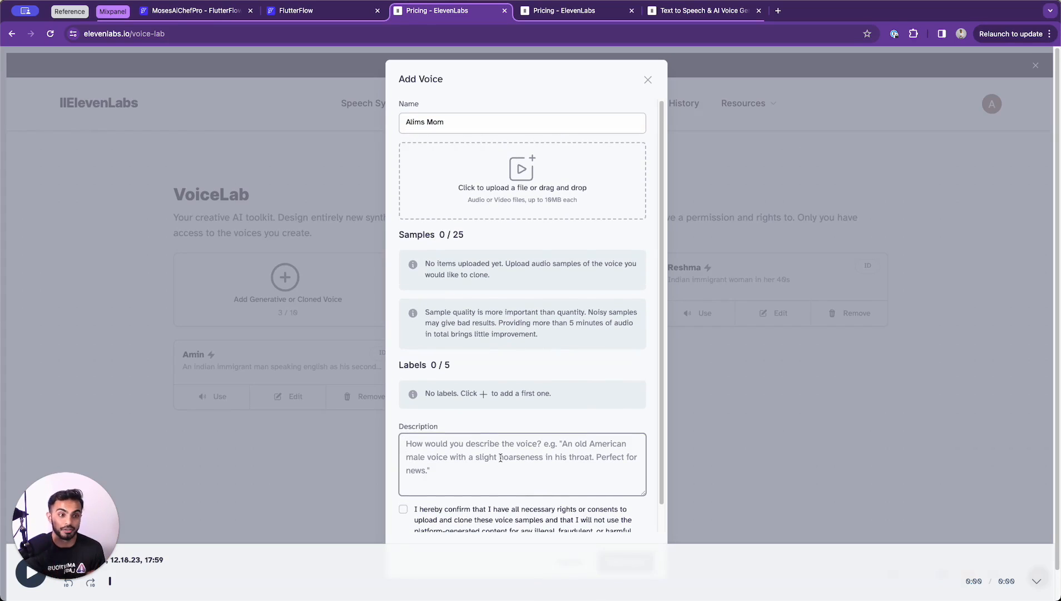
scroll("down", 3)
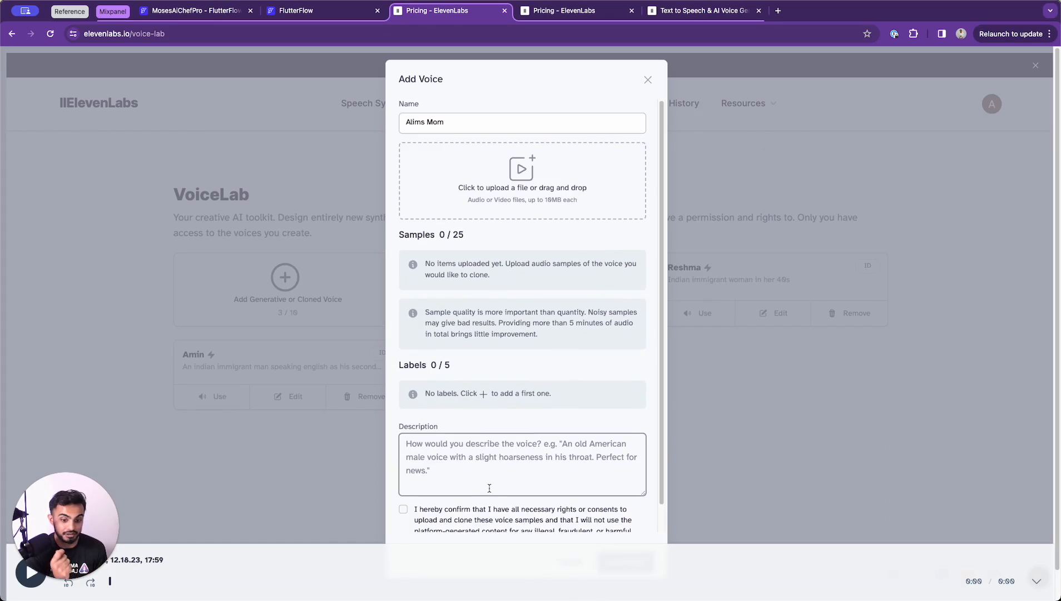
left_click(647, 81)
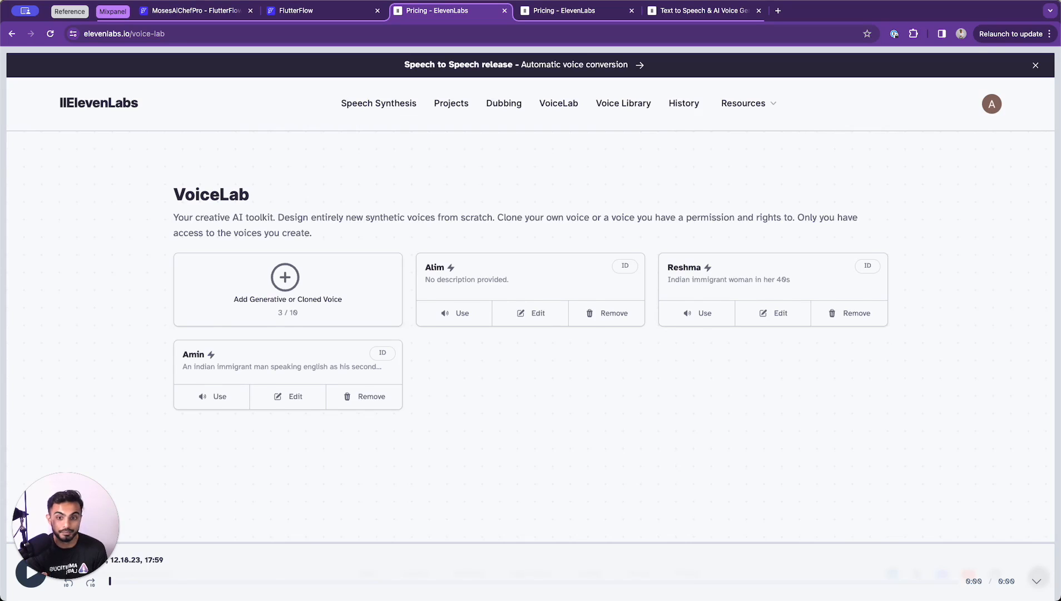
Browse the community Voice Library, then move on to the Dubbing page.
left_click(623, 102)
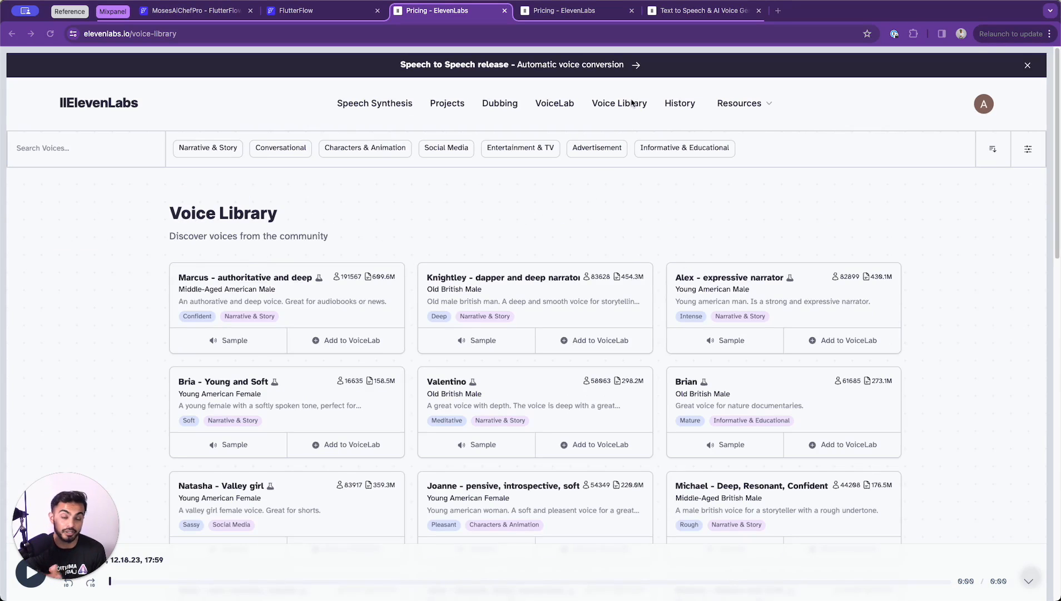
scroll("down", 3)
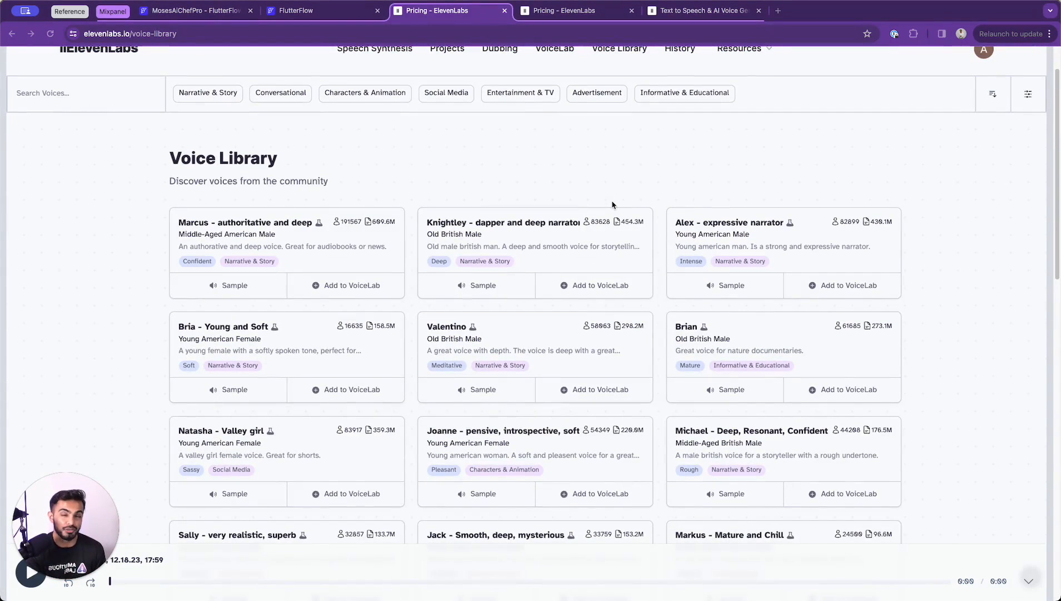
scroll("down", 3)
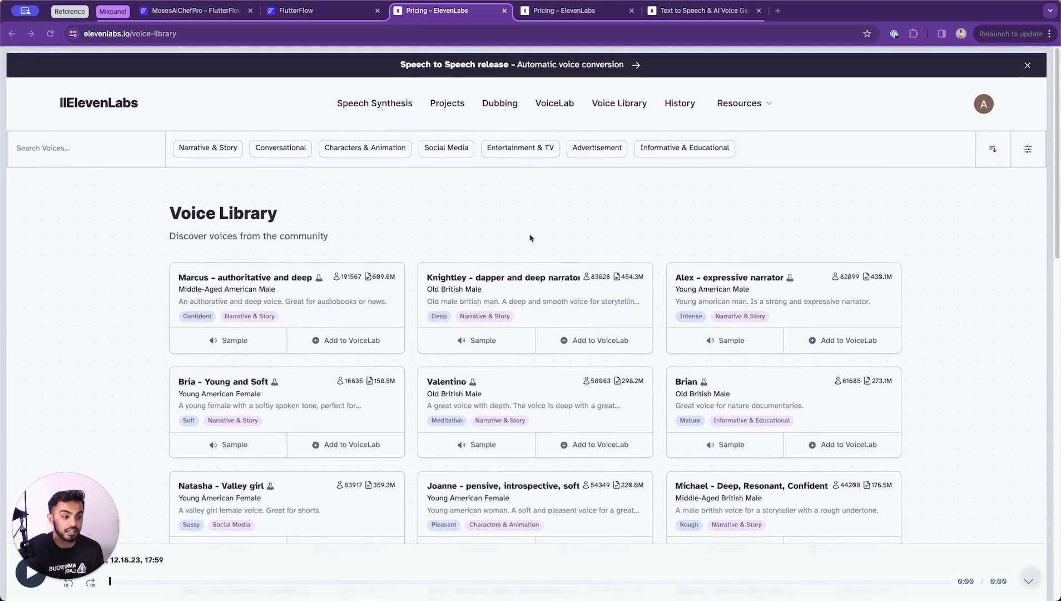
scroll("down", 3)
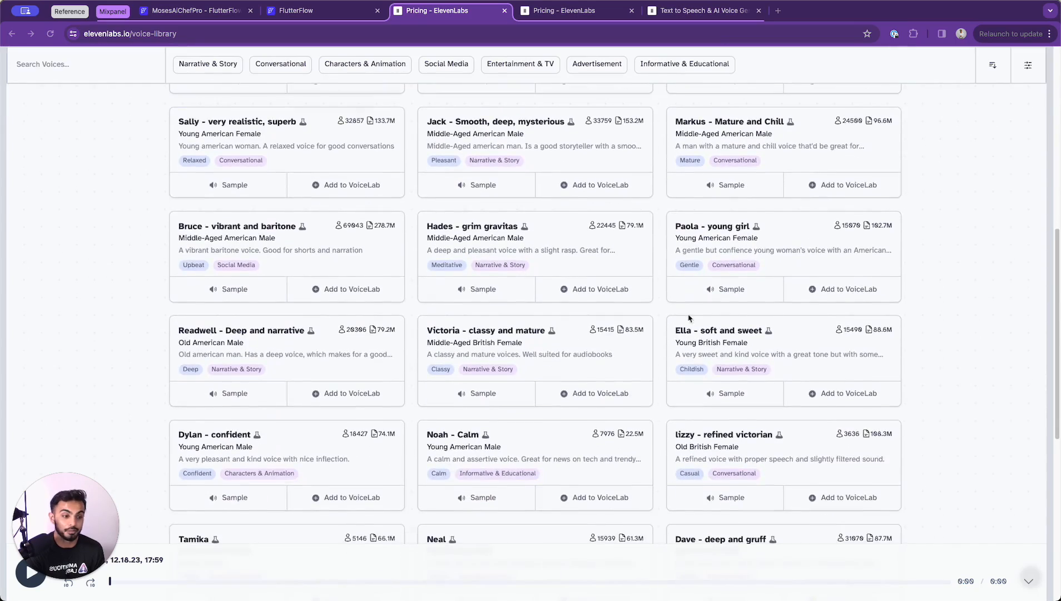
left_click(504, 102)
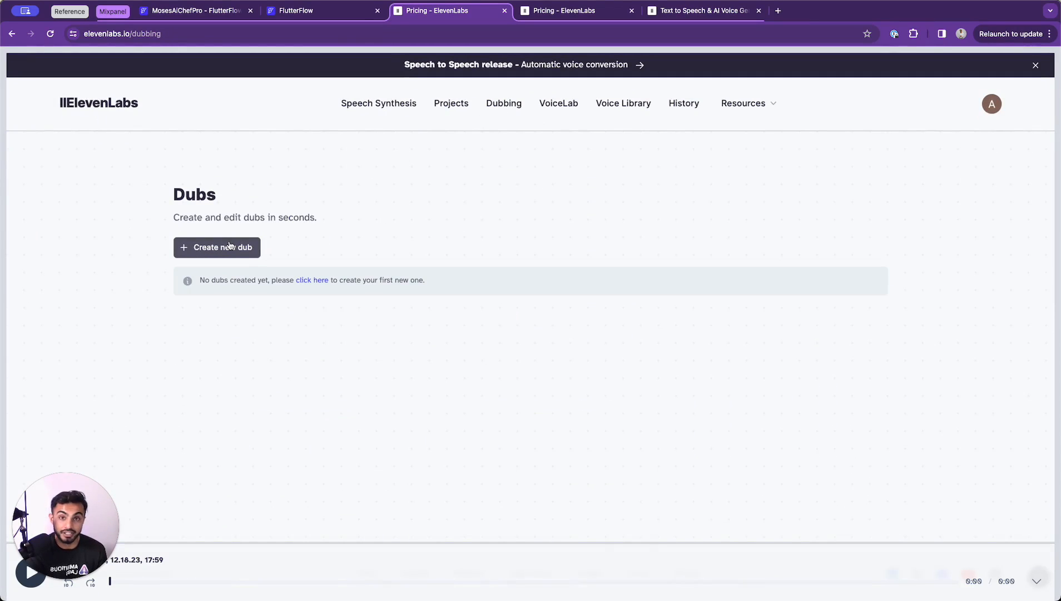
left_click(217, 247)
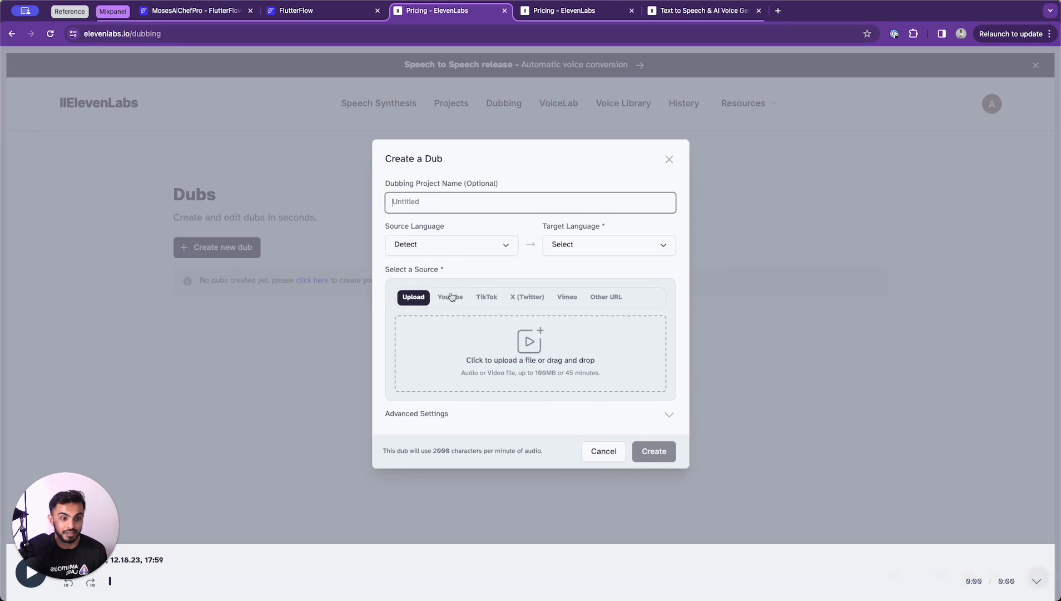
left_click(526, 296)
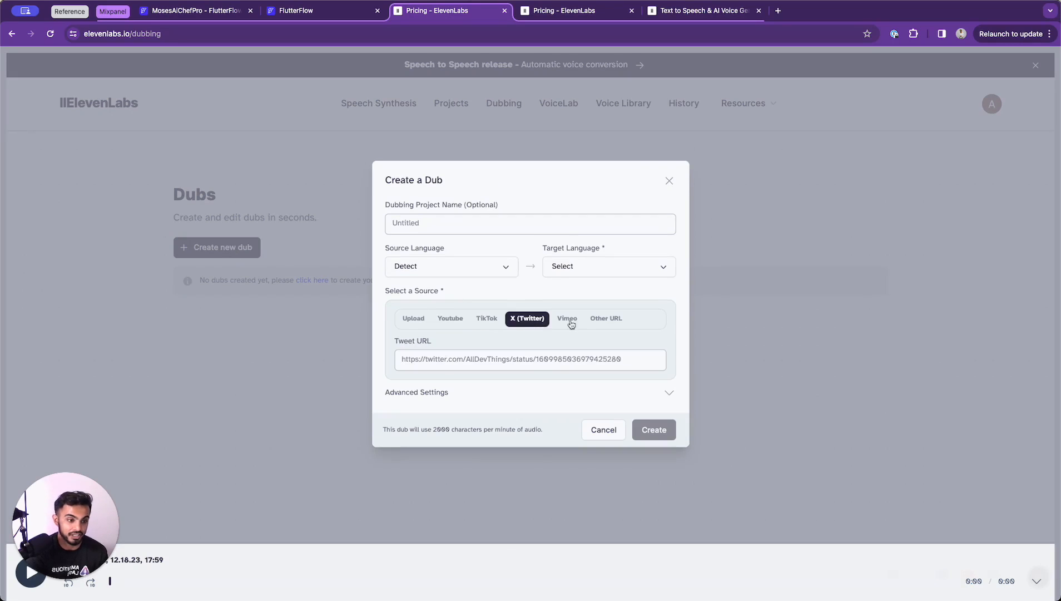
left_click(413, 296)
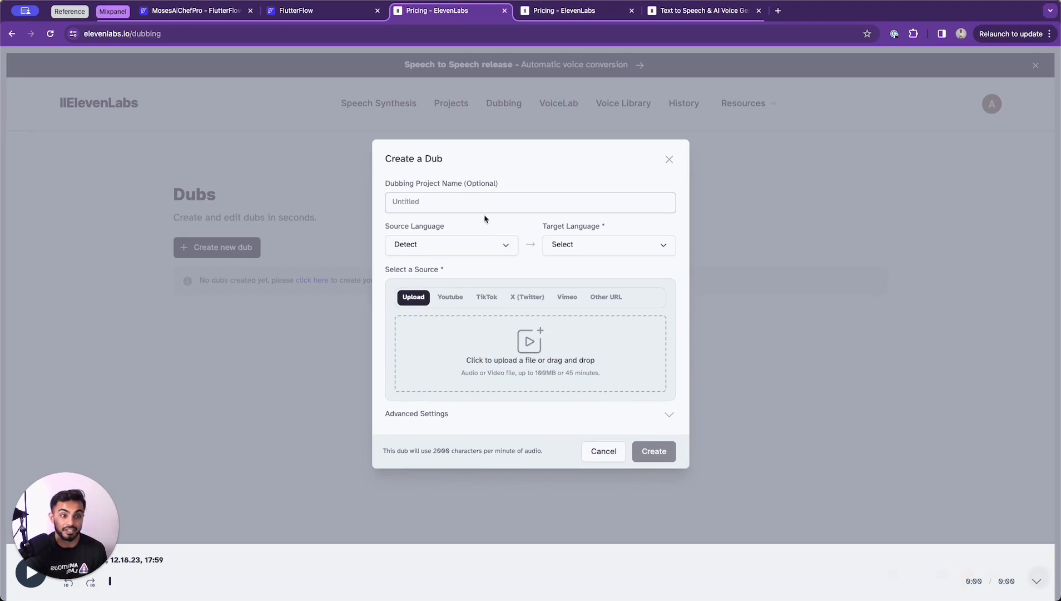
left_click(530, 201)
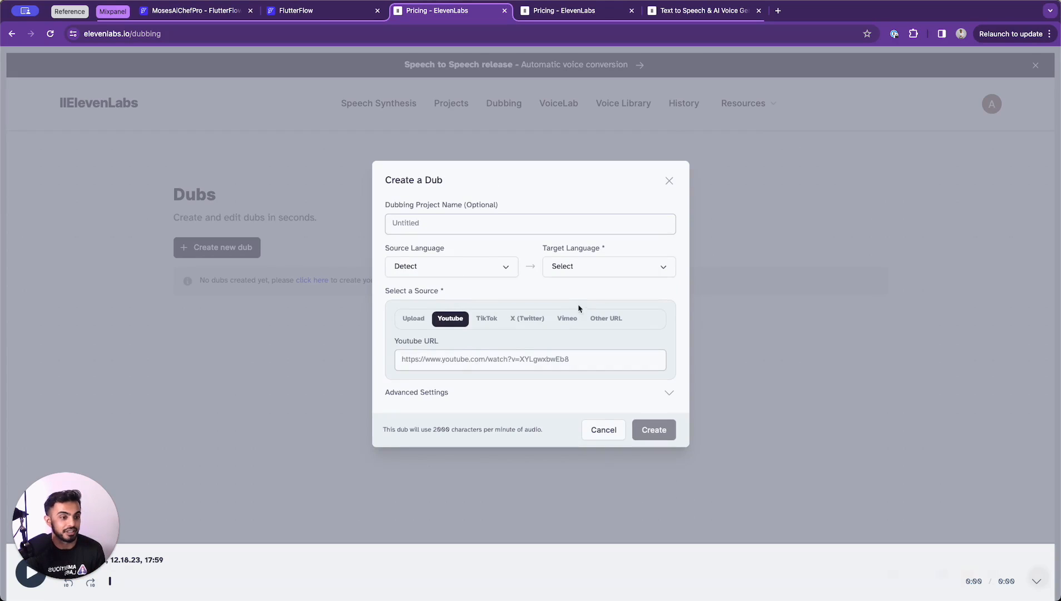
left_click(607, 265)
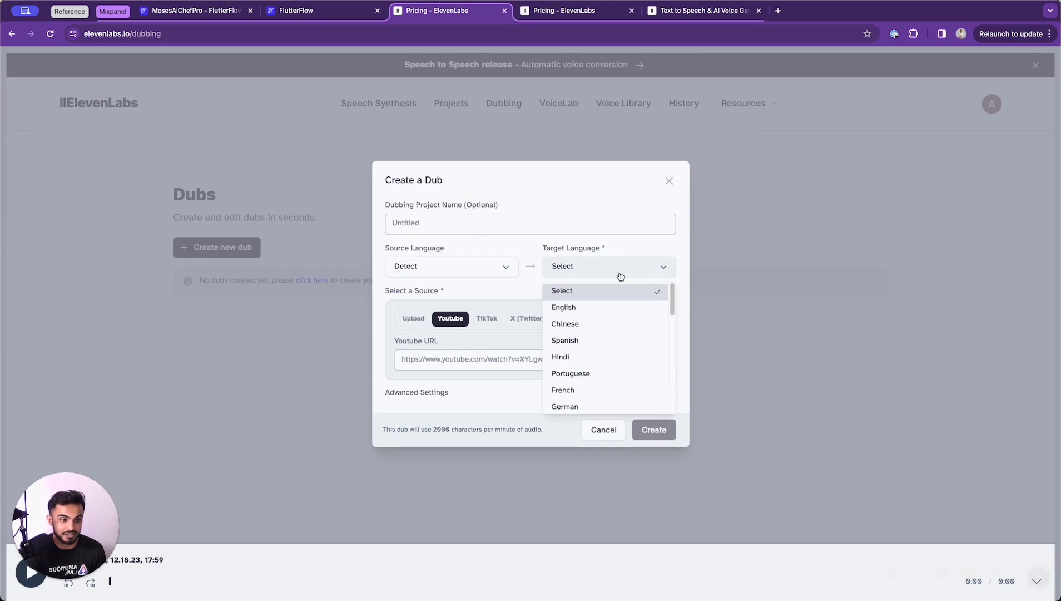
left_click(560, 356)
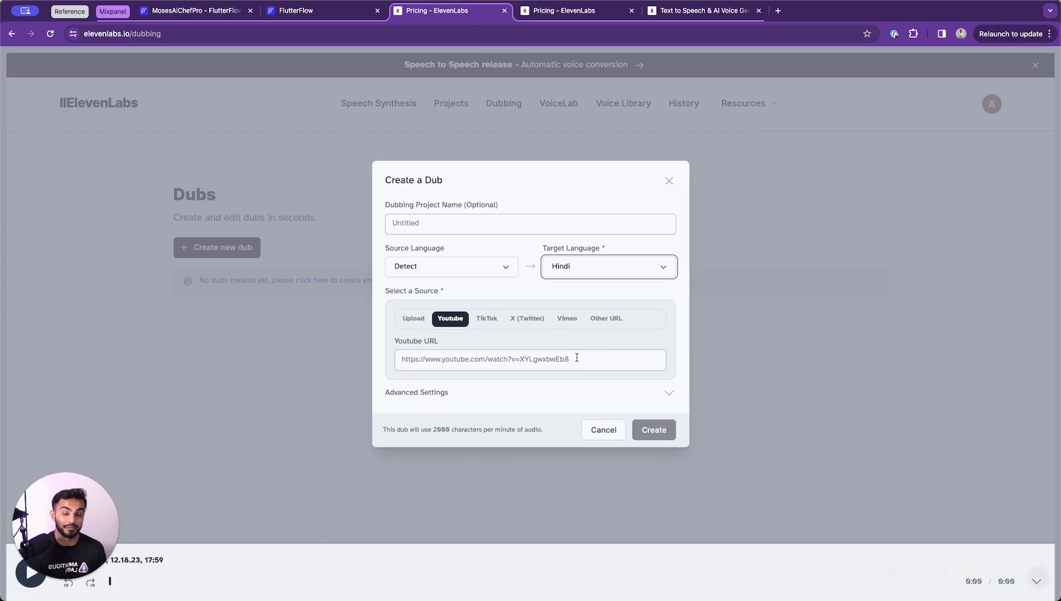
mouse_move(687, 201)
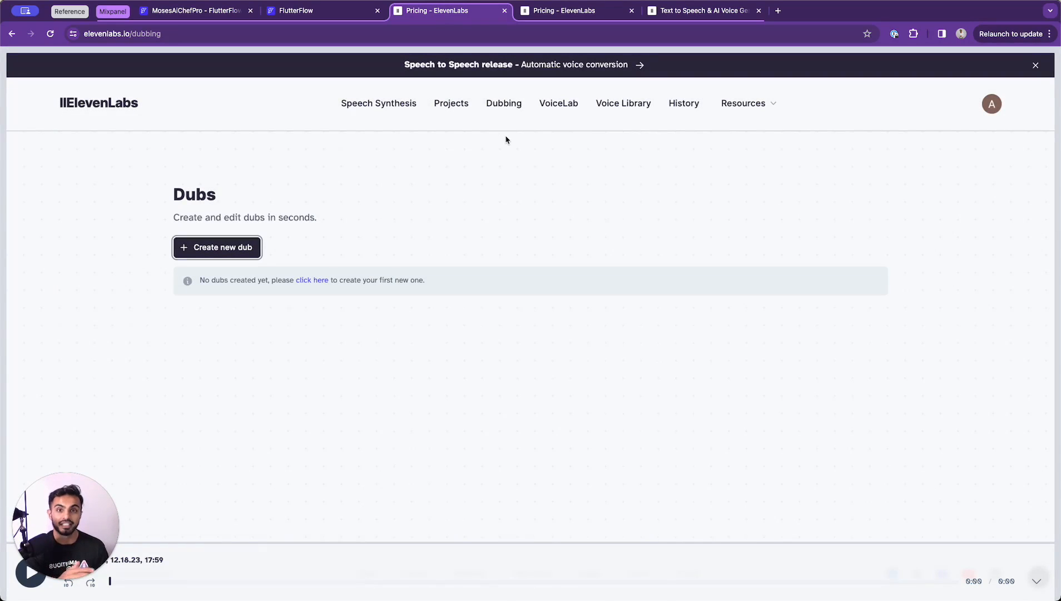
Return to Speech Synthesis and expand then collapse Alim's stability/similarity settings.
left_click(379, 102)
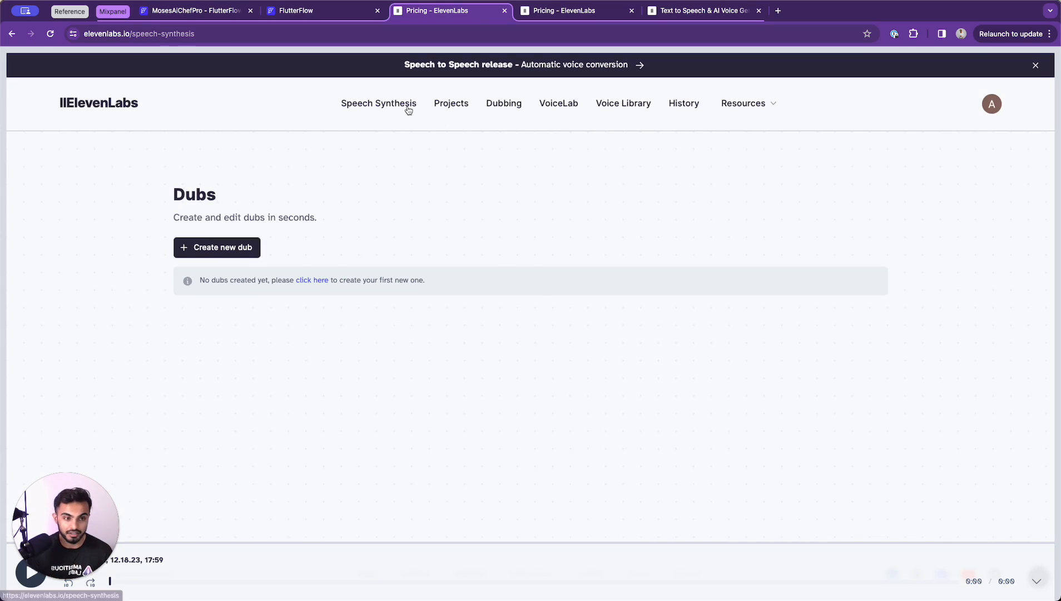
left_click(378, 103)
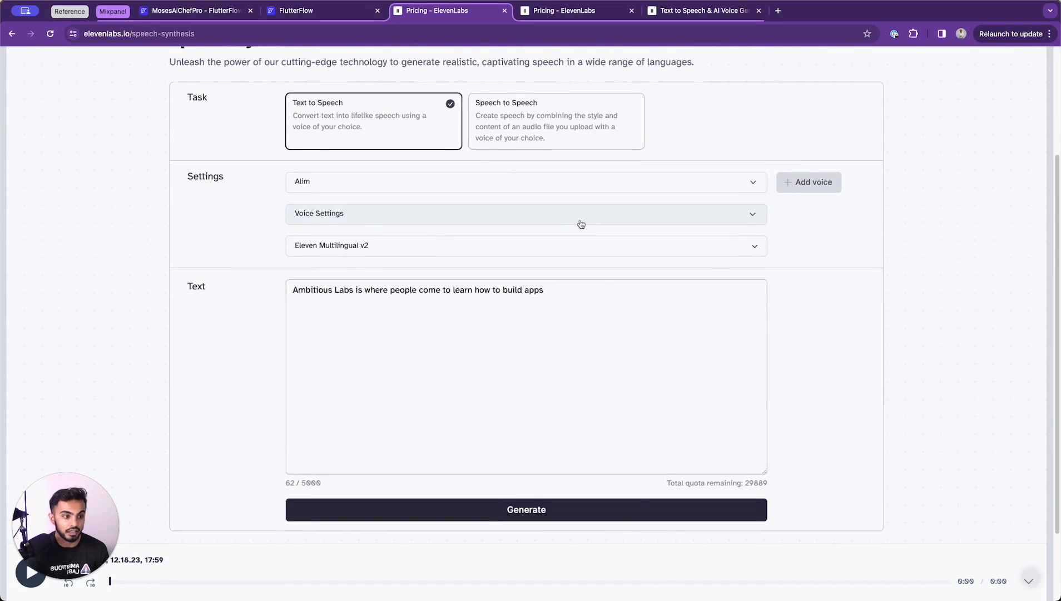
left_click(525, 214)
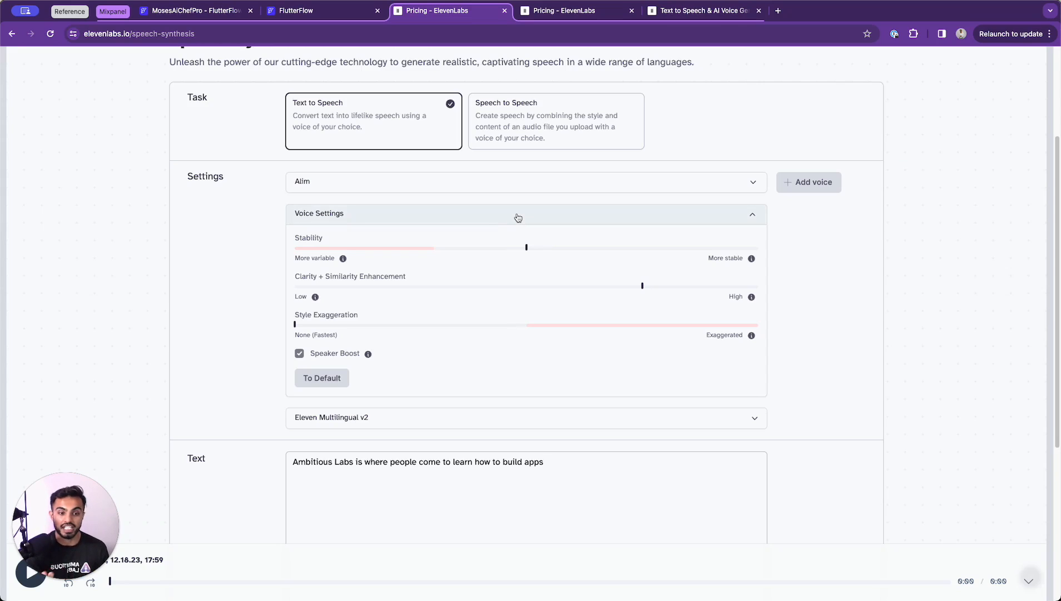
left_click(517, 213)
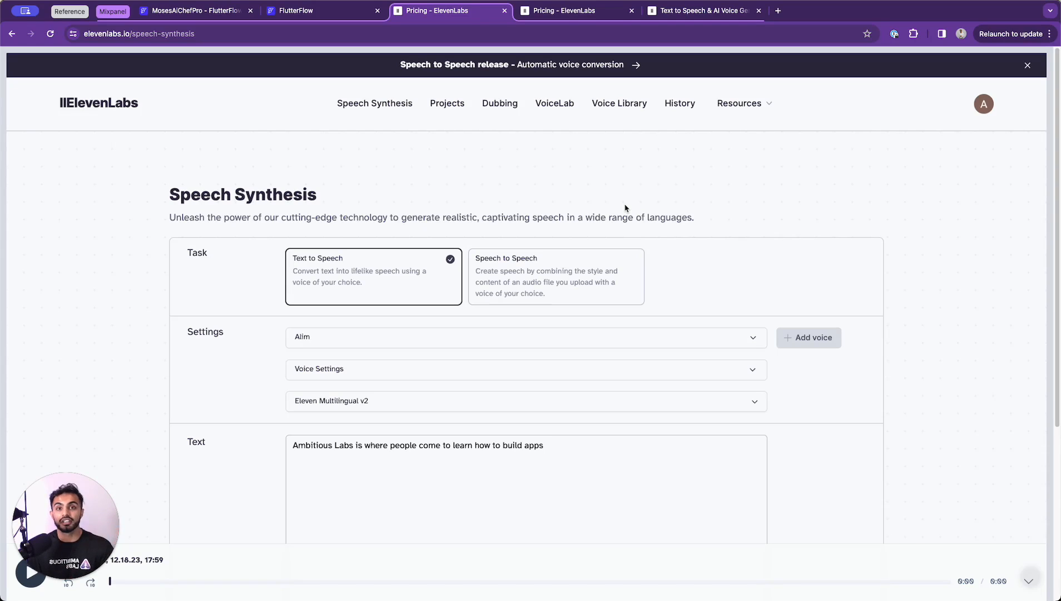
mouse_move(120, 129)
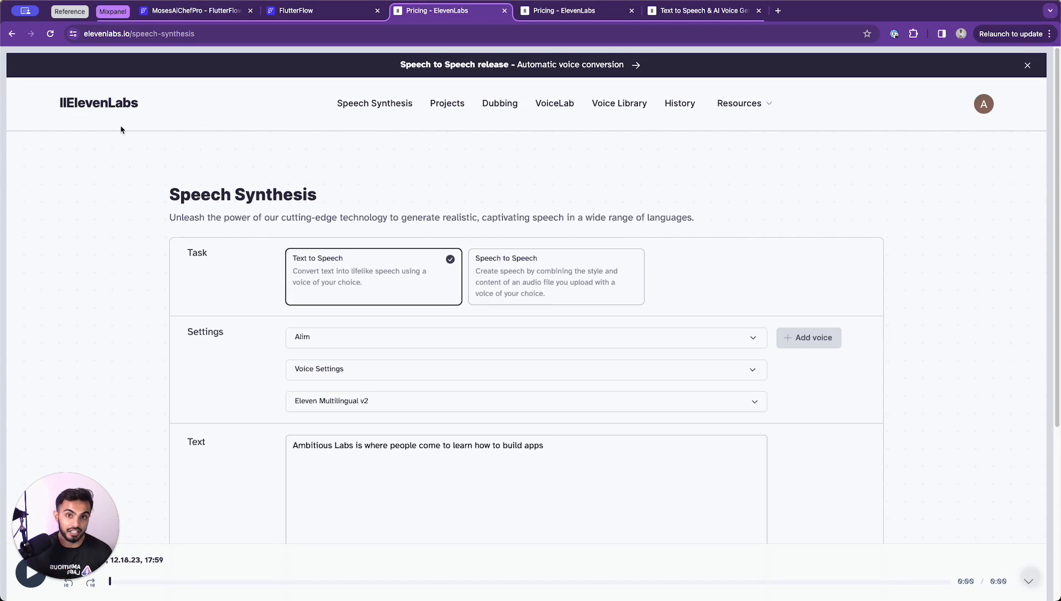